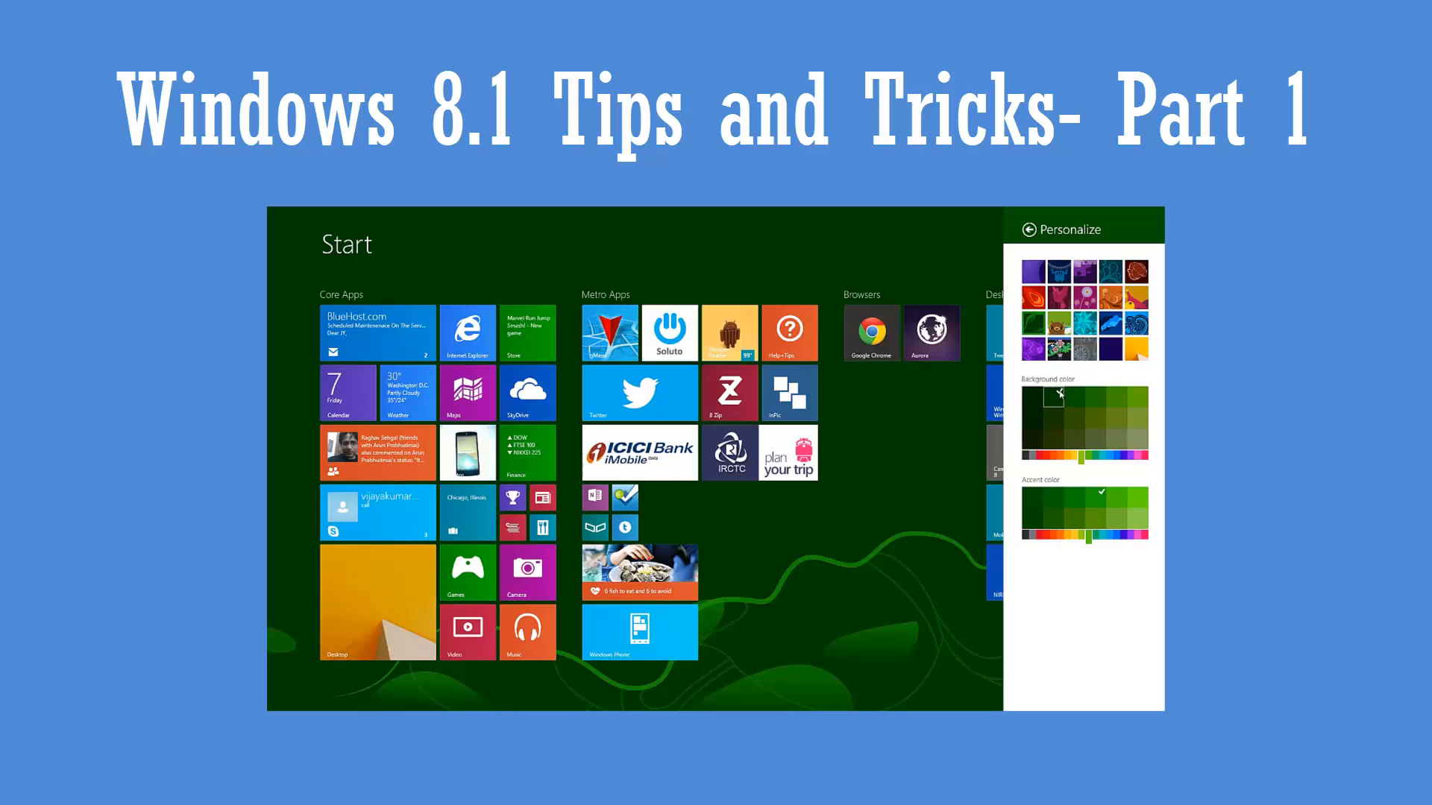
Choose a teal accent colour and a blue Start screen background in Personalize.
click(1093, 502)
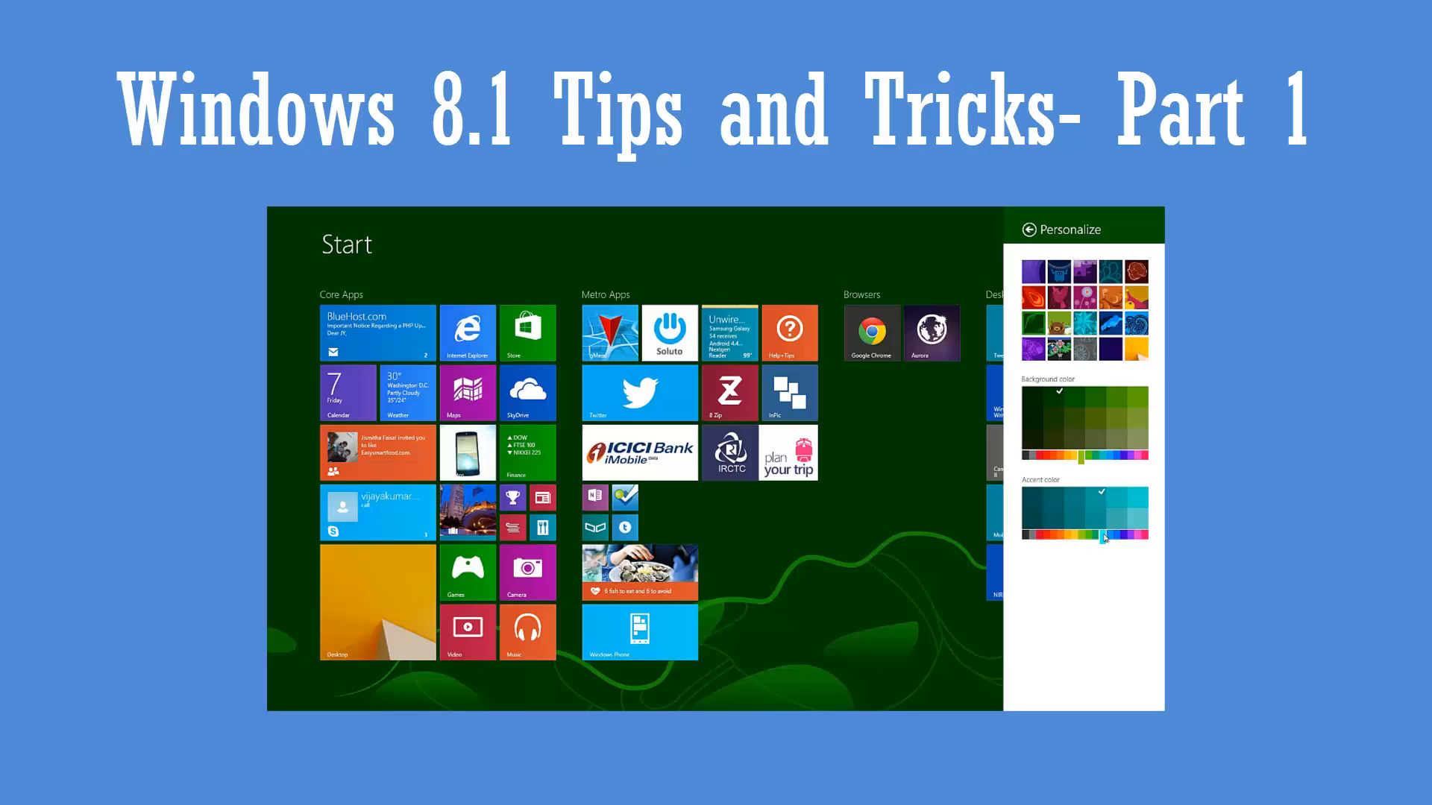
click(1100, 432)
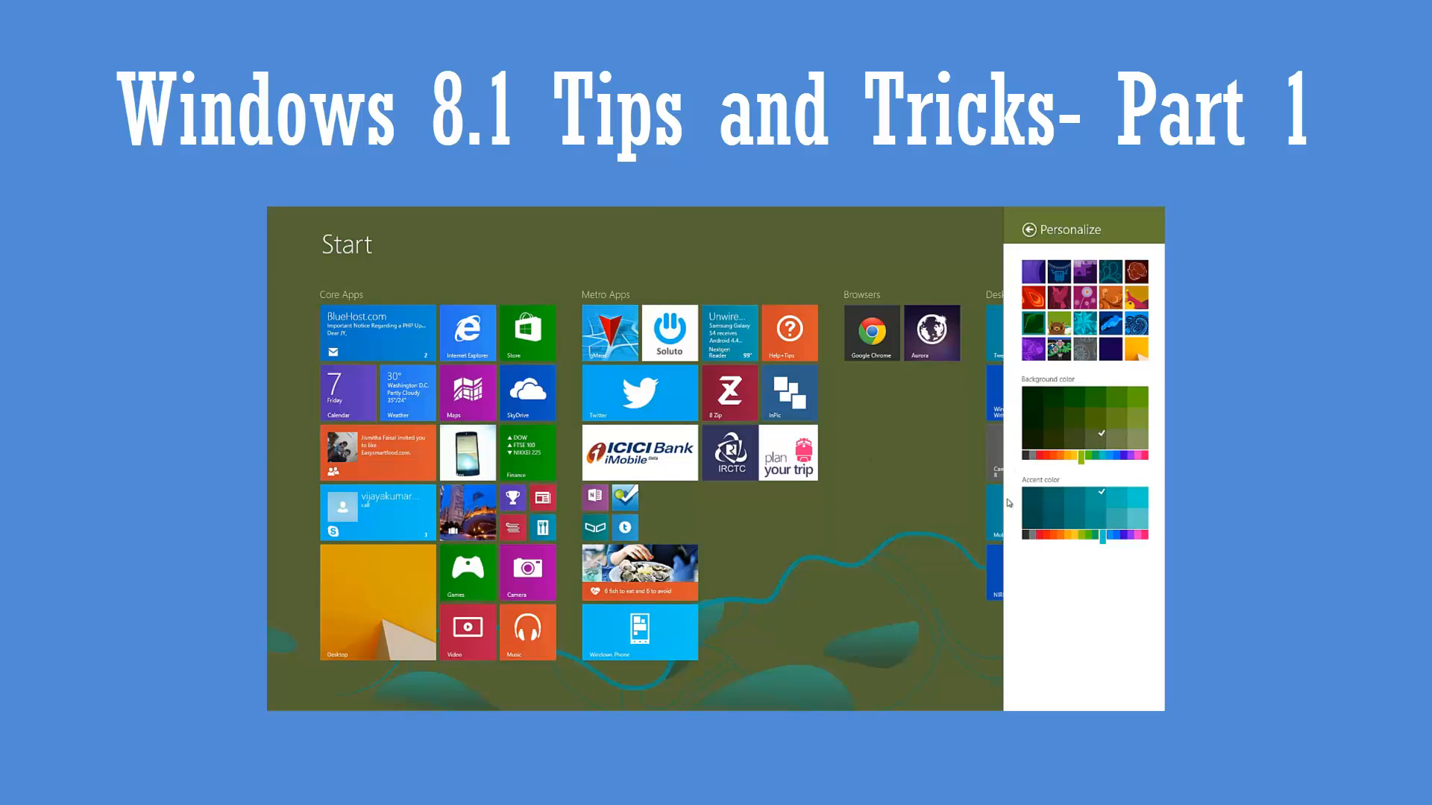
click(1107, 429)
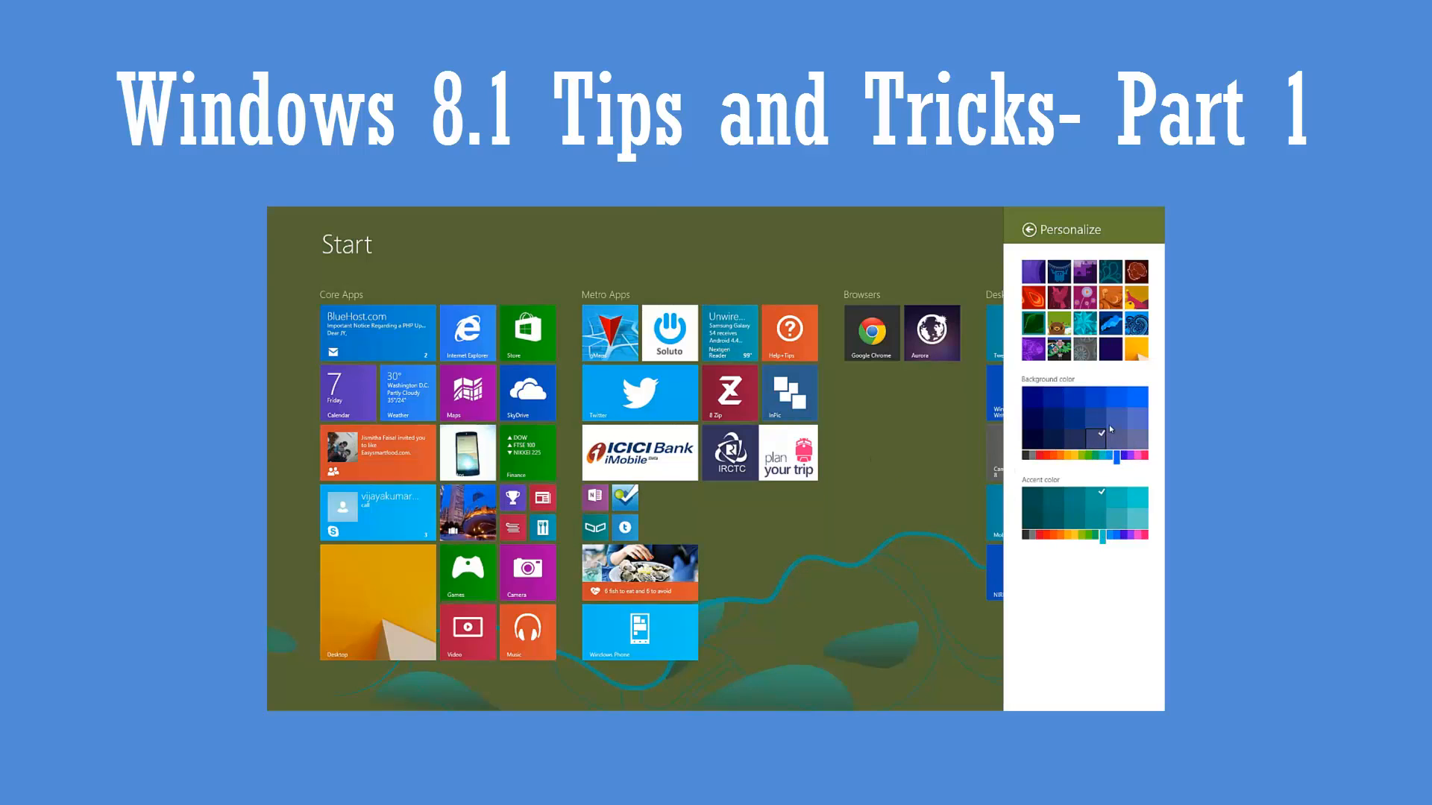
click(1093, 397)
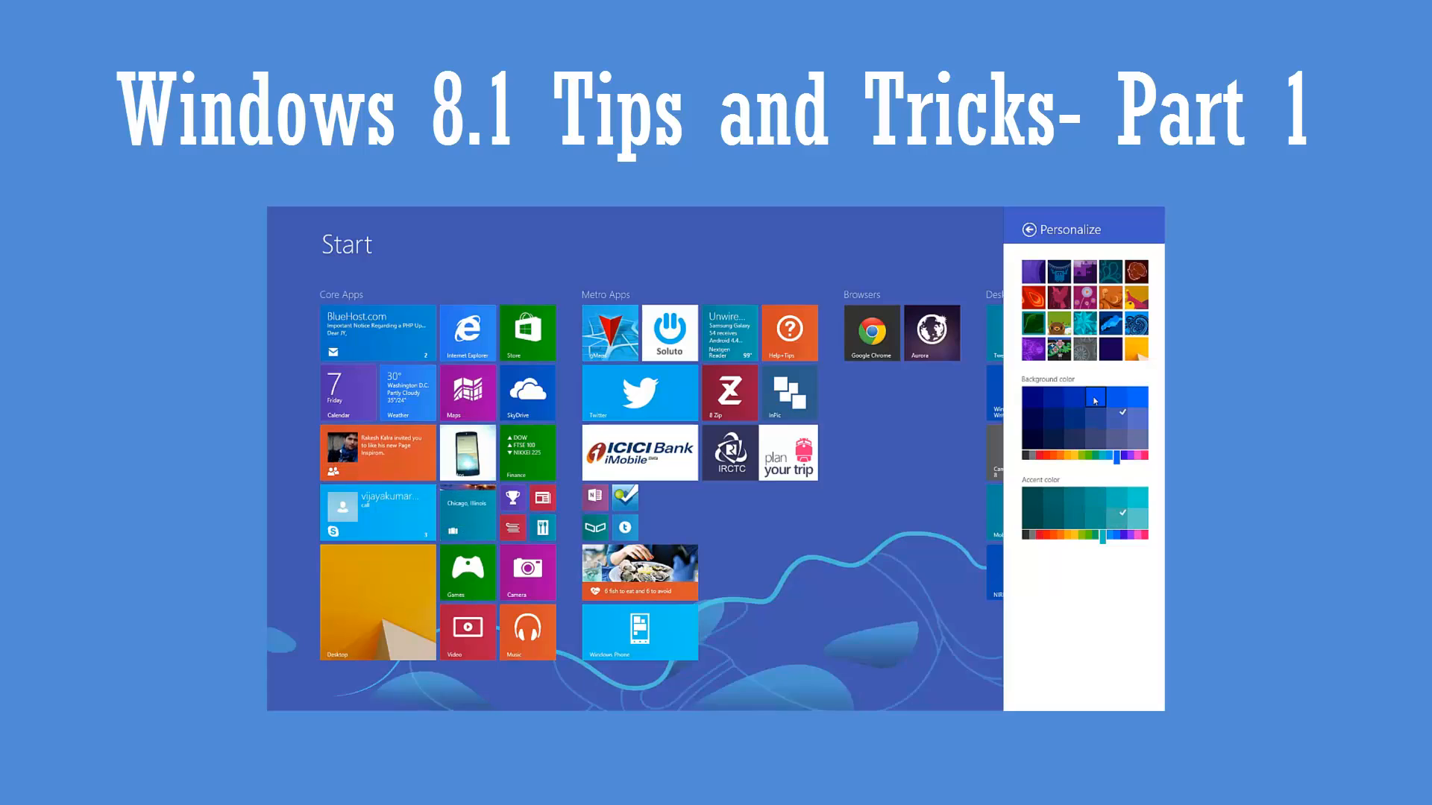
click(1077, 396)
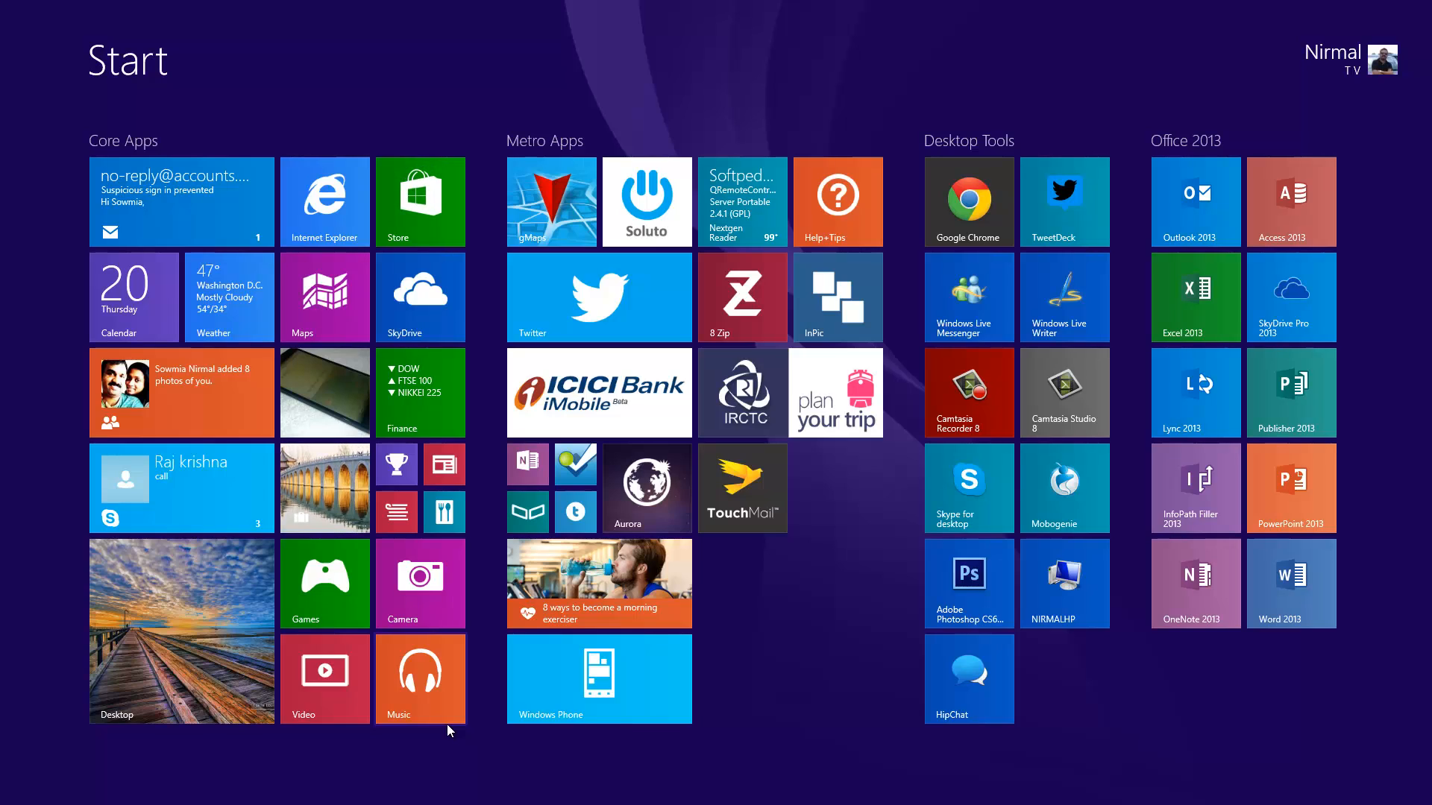
mouse_move(466, 468)
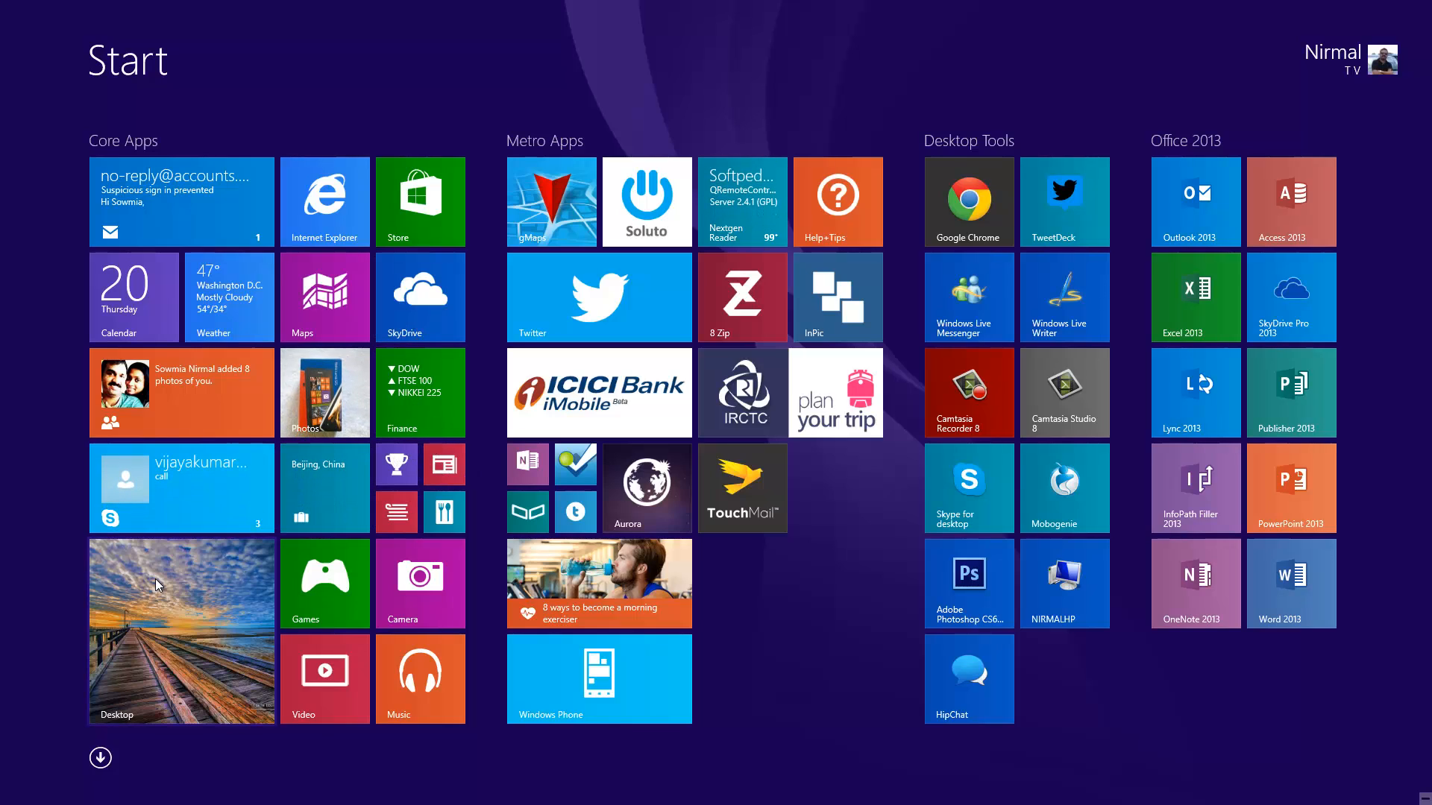
mouse_move(430, 511)
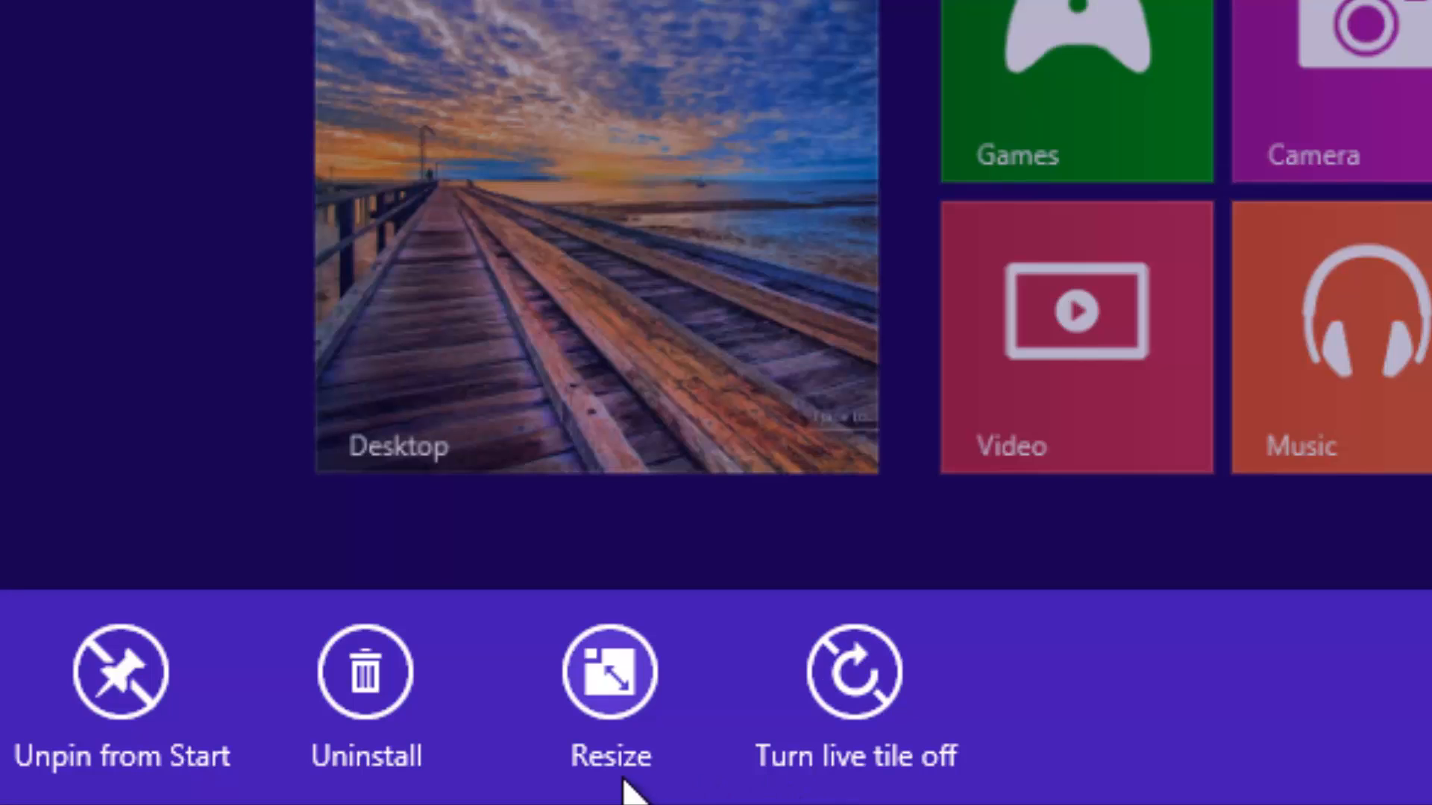
mouse_move(618, 712)
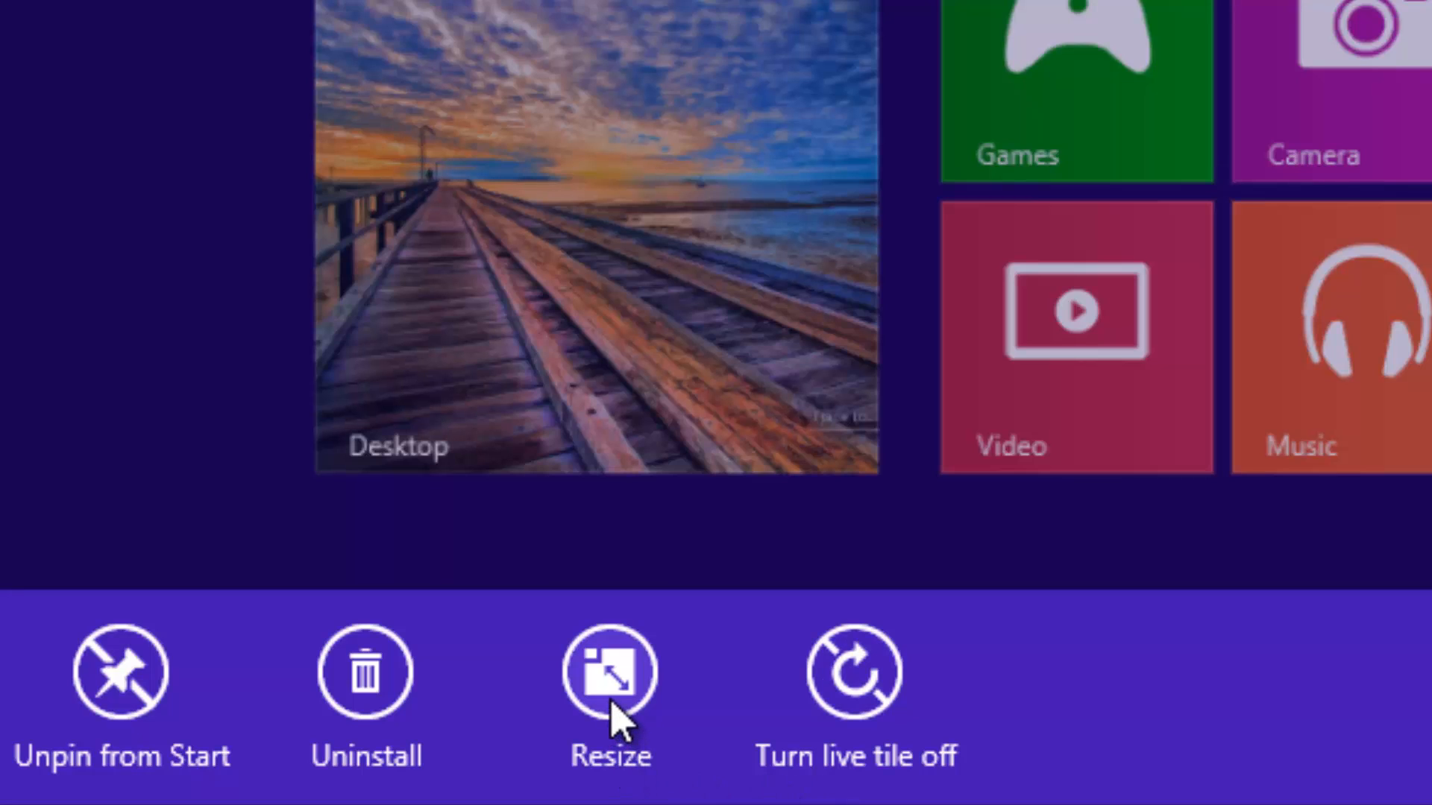
Resize the News tile to Medium, then resize it again to Large.
click(609, 673)
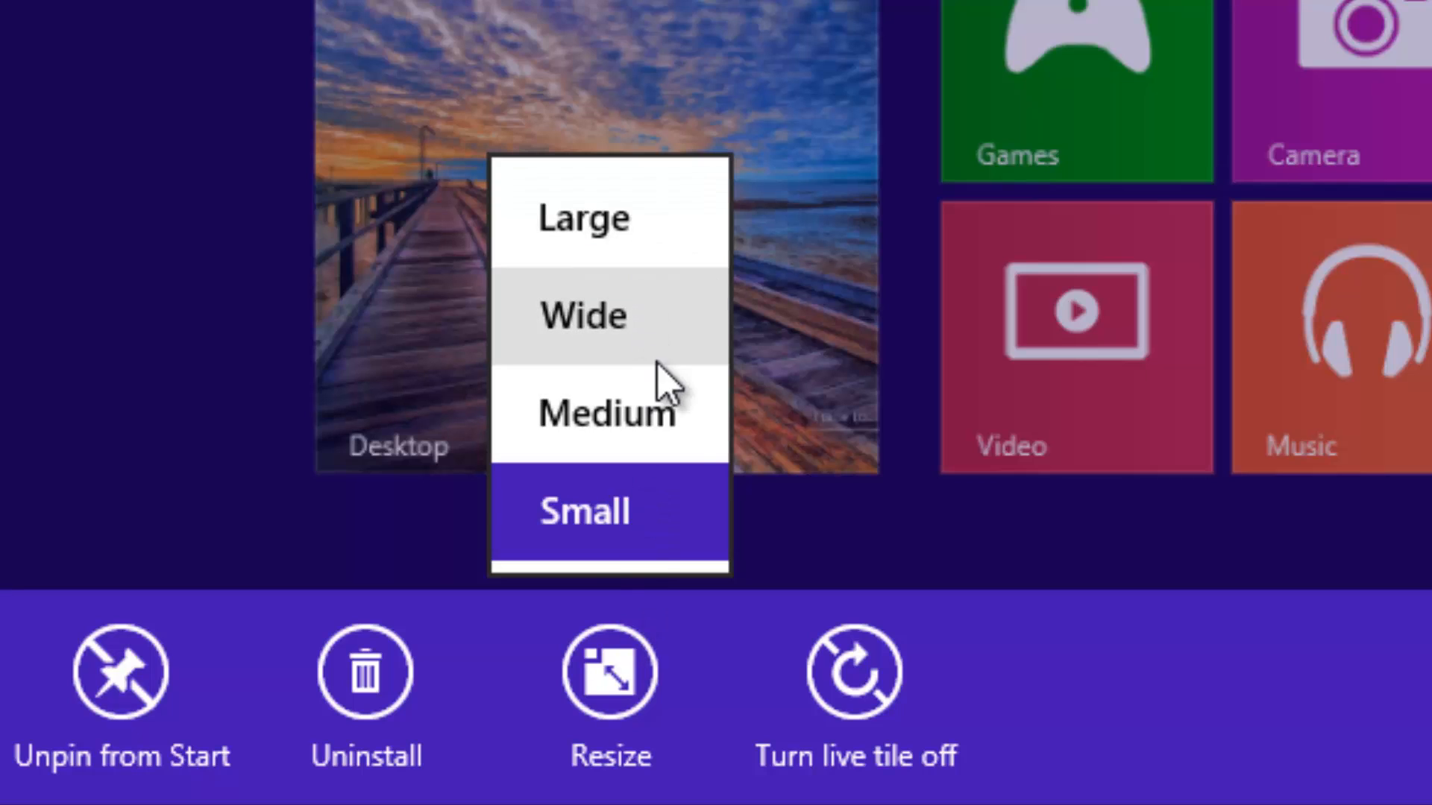
mouse_move(712, 543)
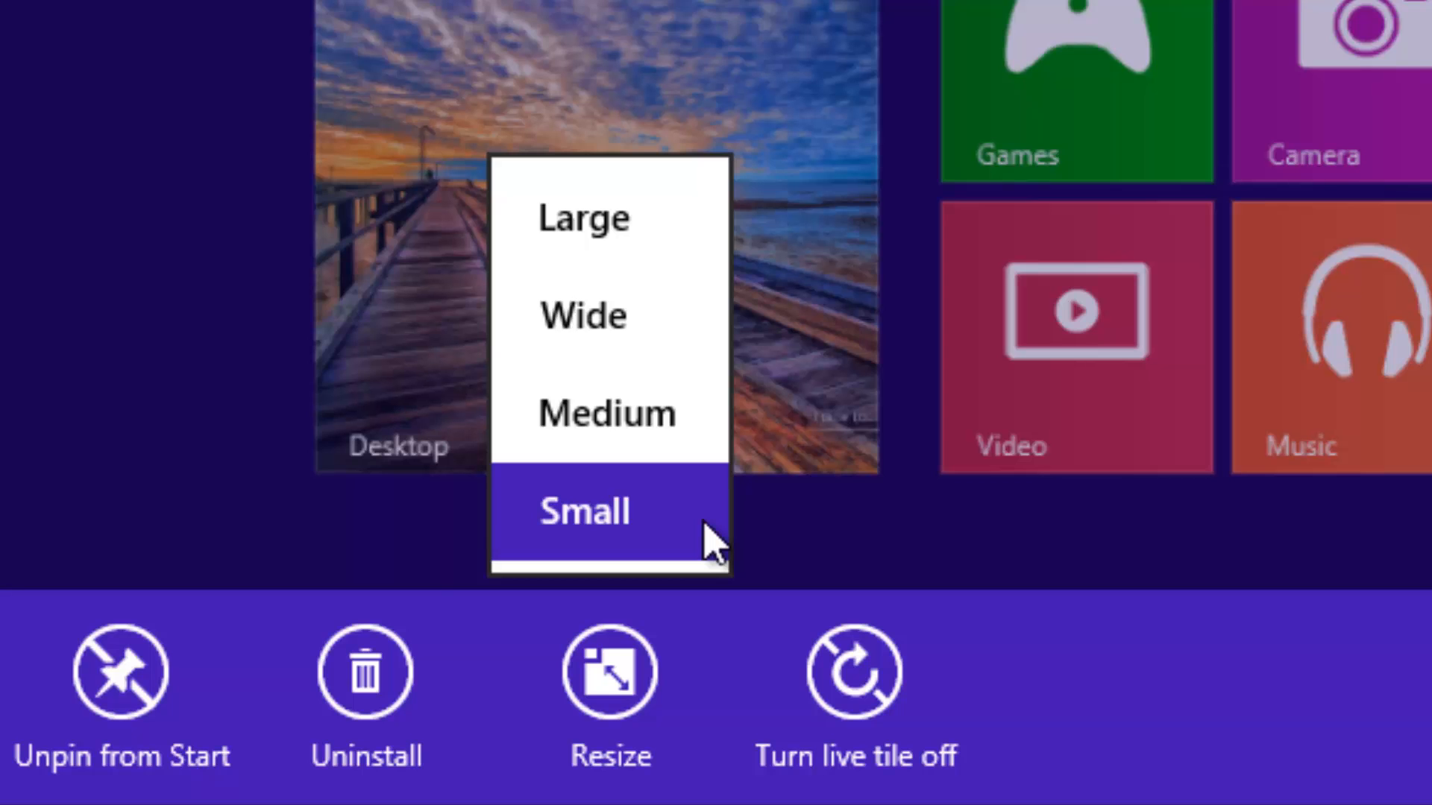
click(585, 511)
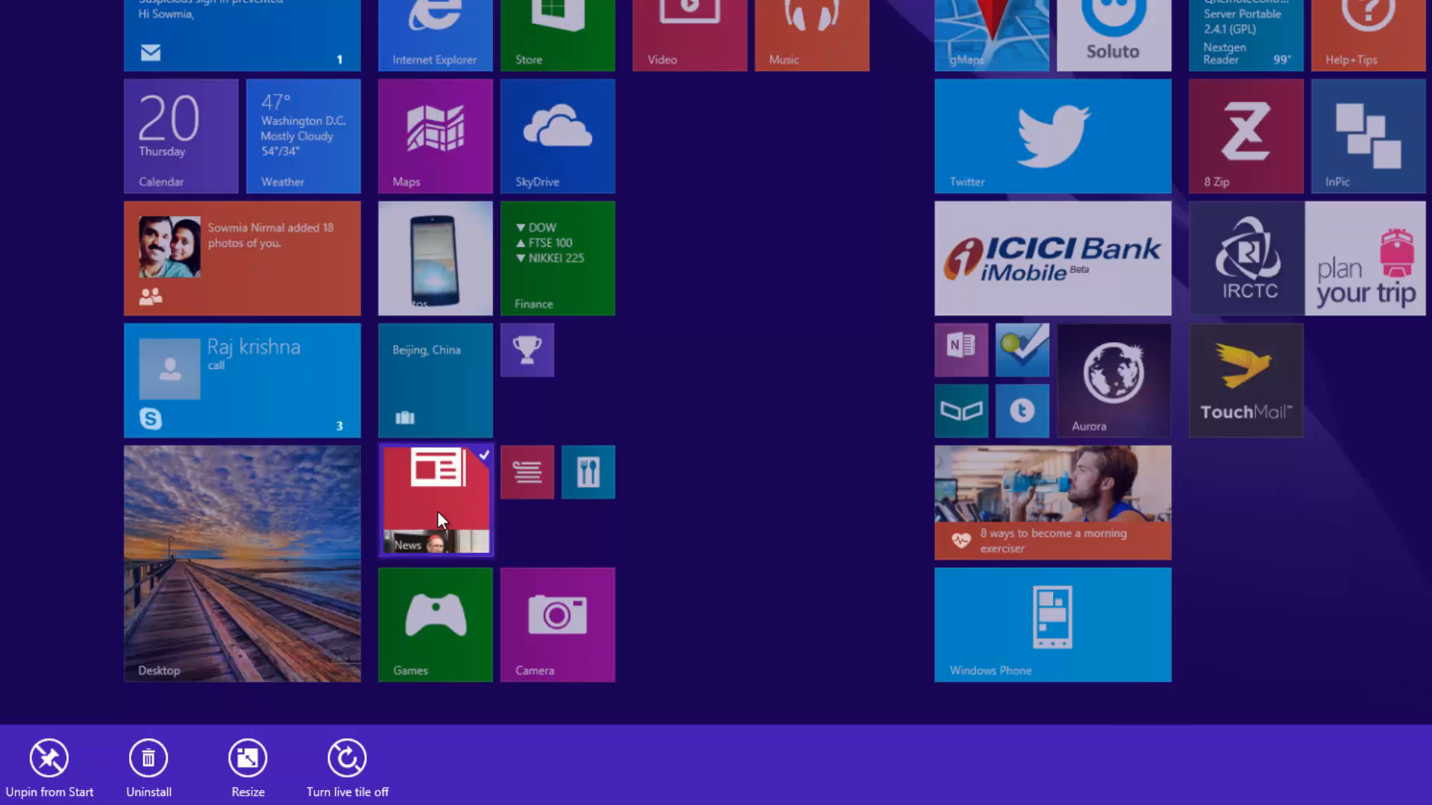
click(247, 758)
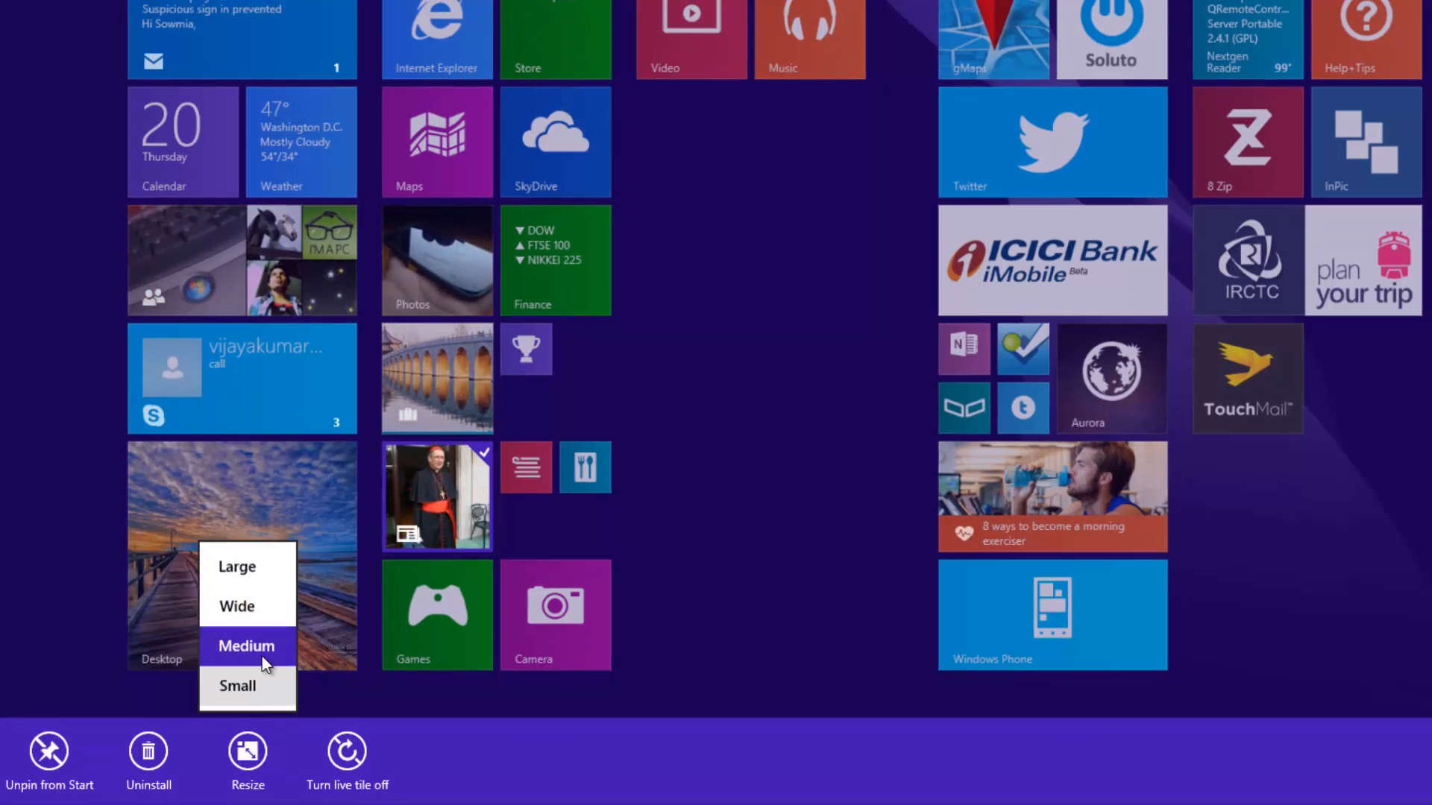
click(247, 645)
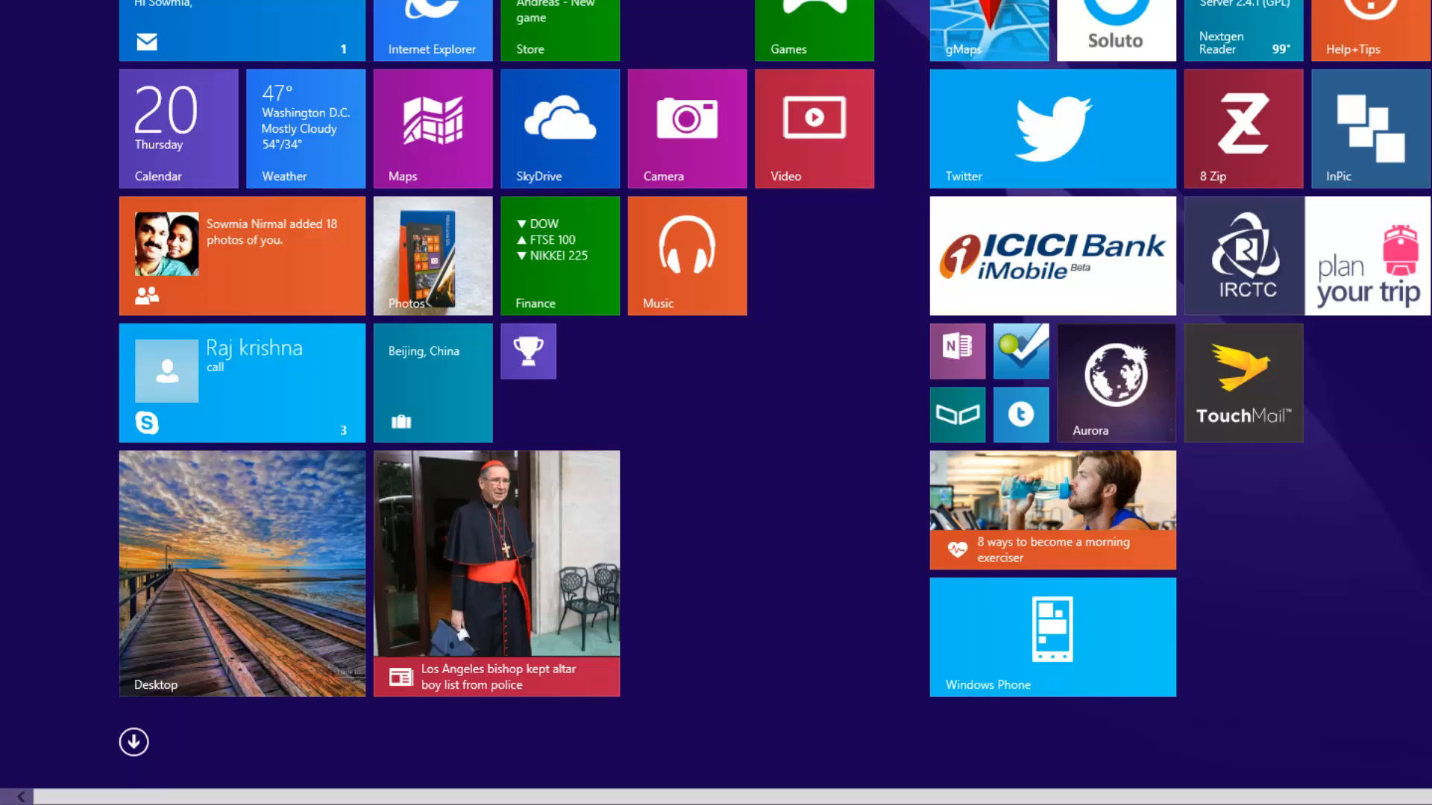
Right-click the News tile to resize it back to Small.
right_click(496, 554)
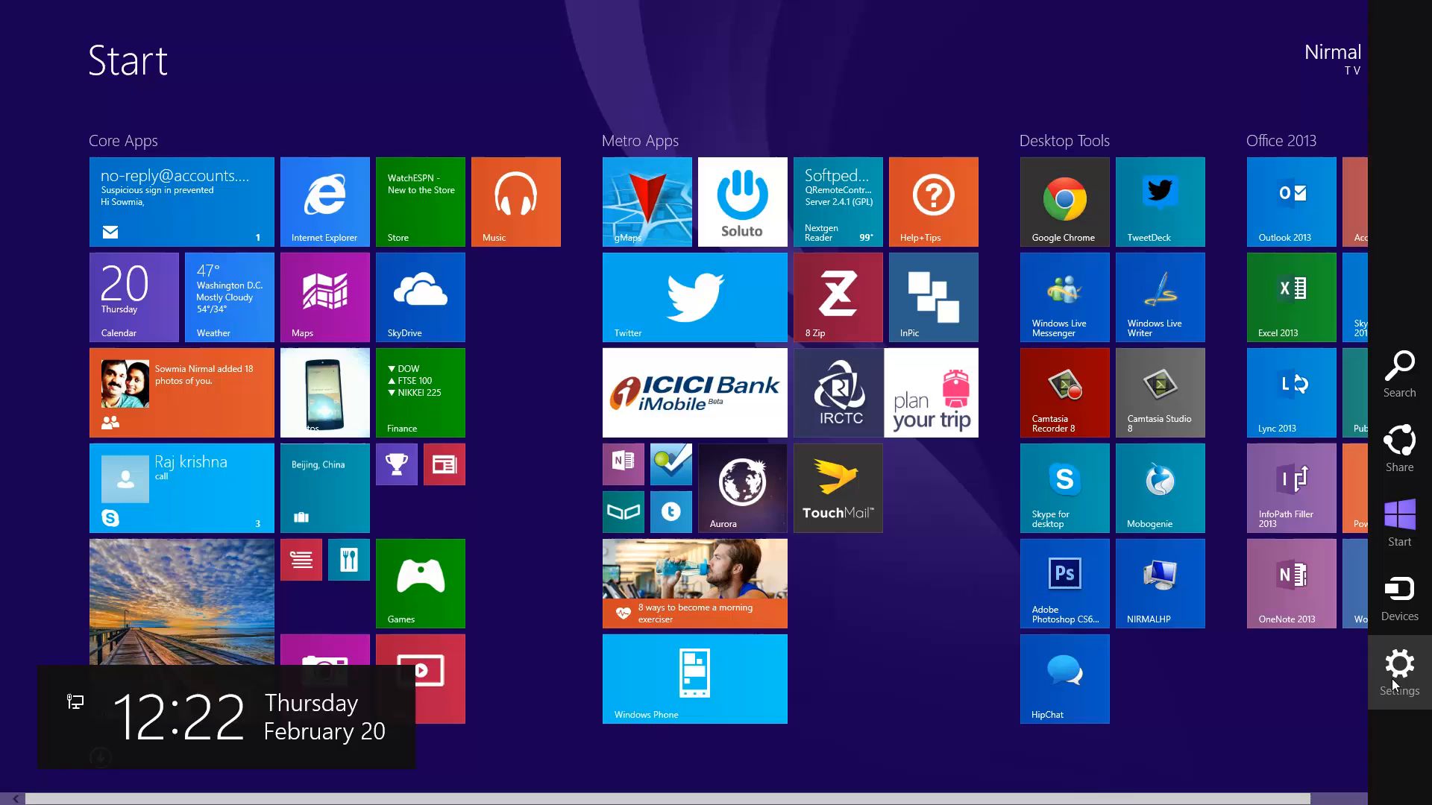
Open Start screen Settings > Tiles and the 'Data used for tile updates' dropdown.
click(1398, 671)
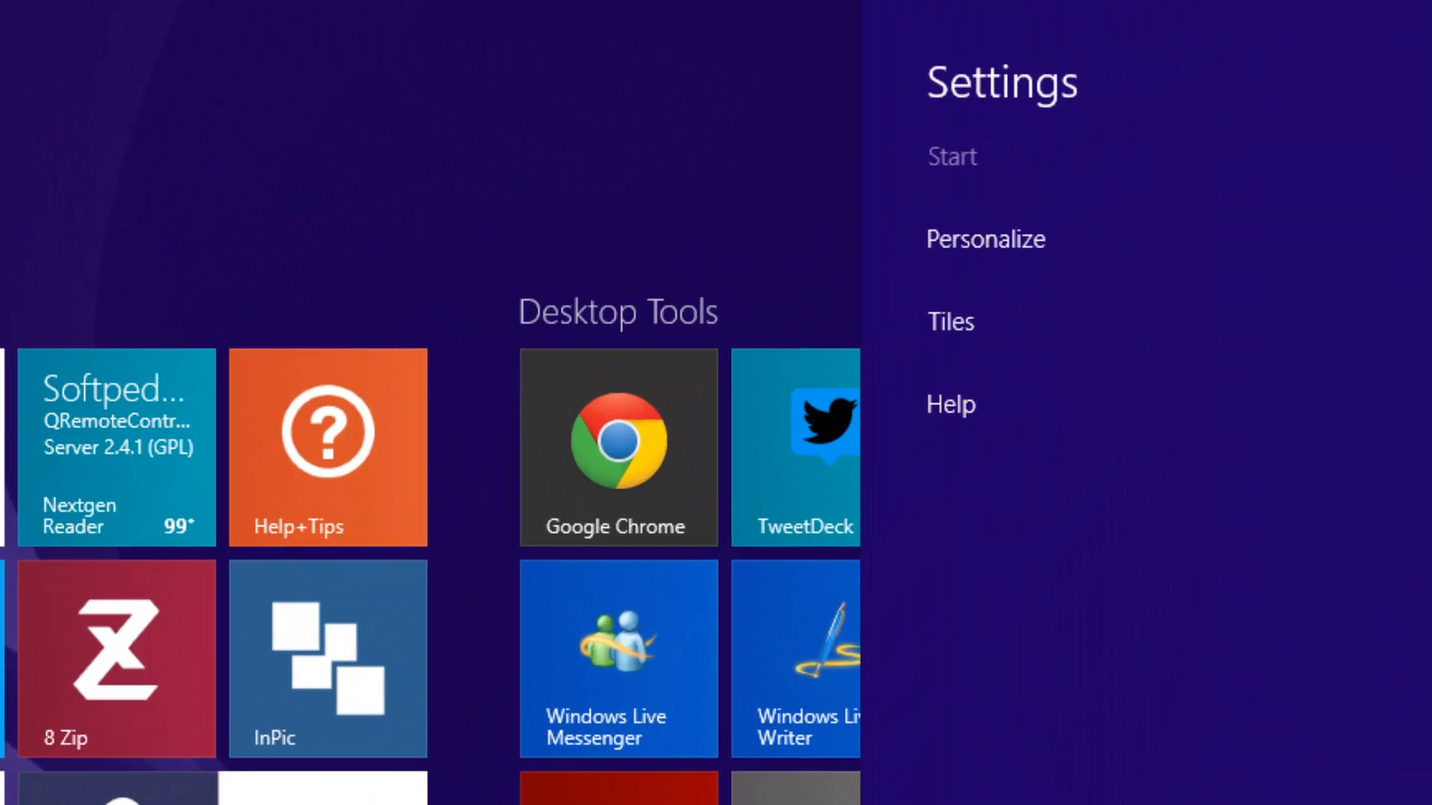
mouse_move(949, 322)
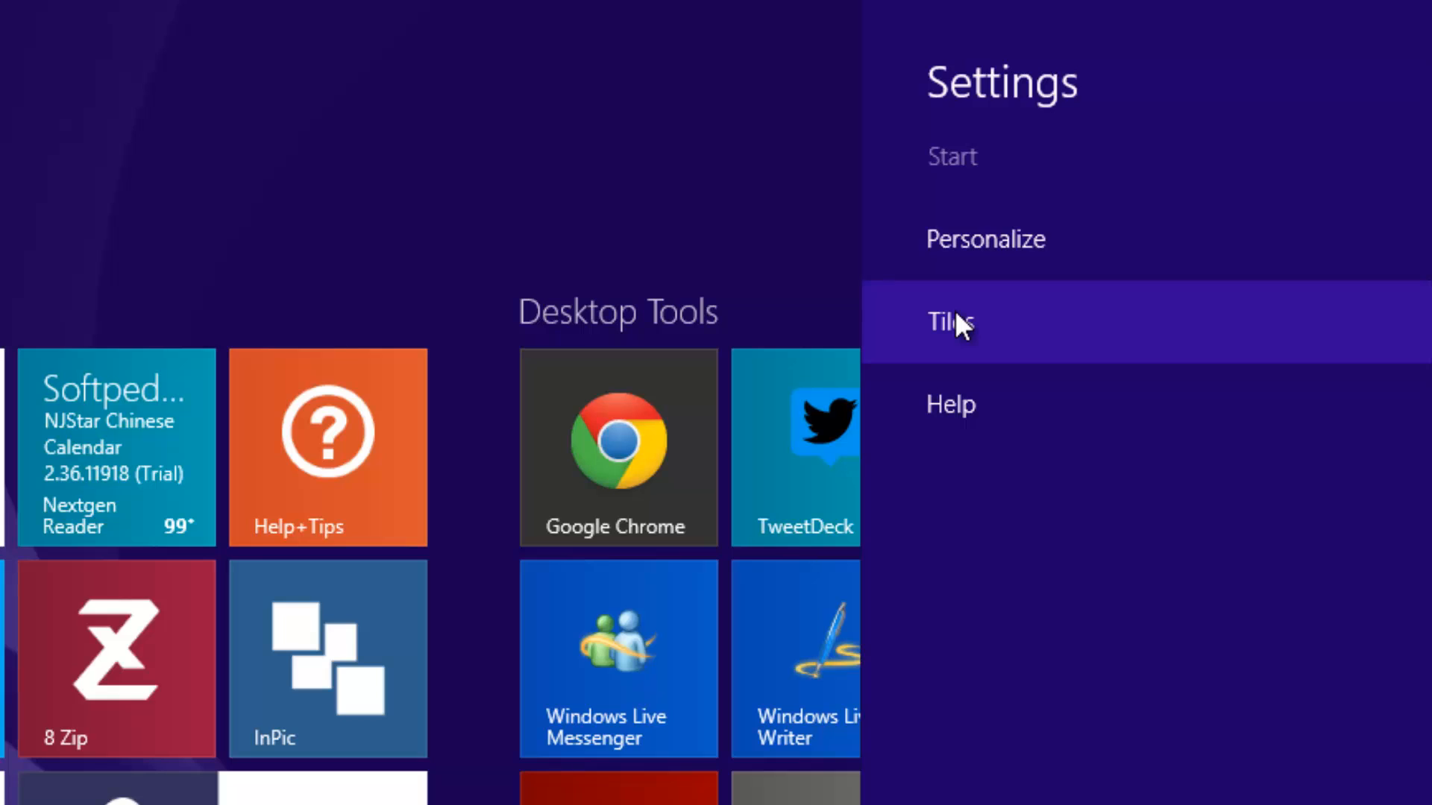
click(948, 322)
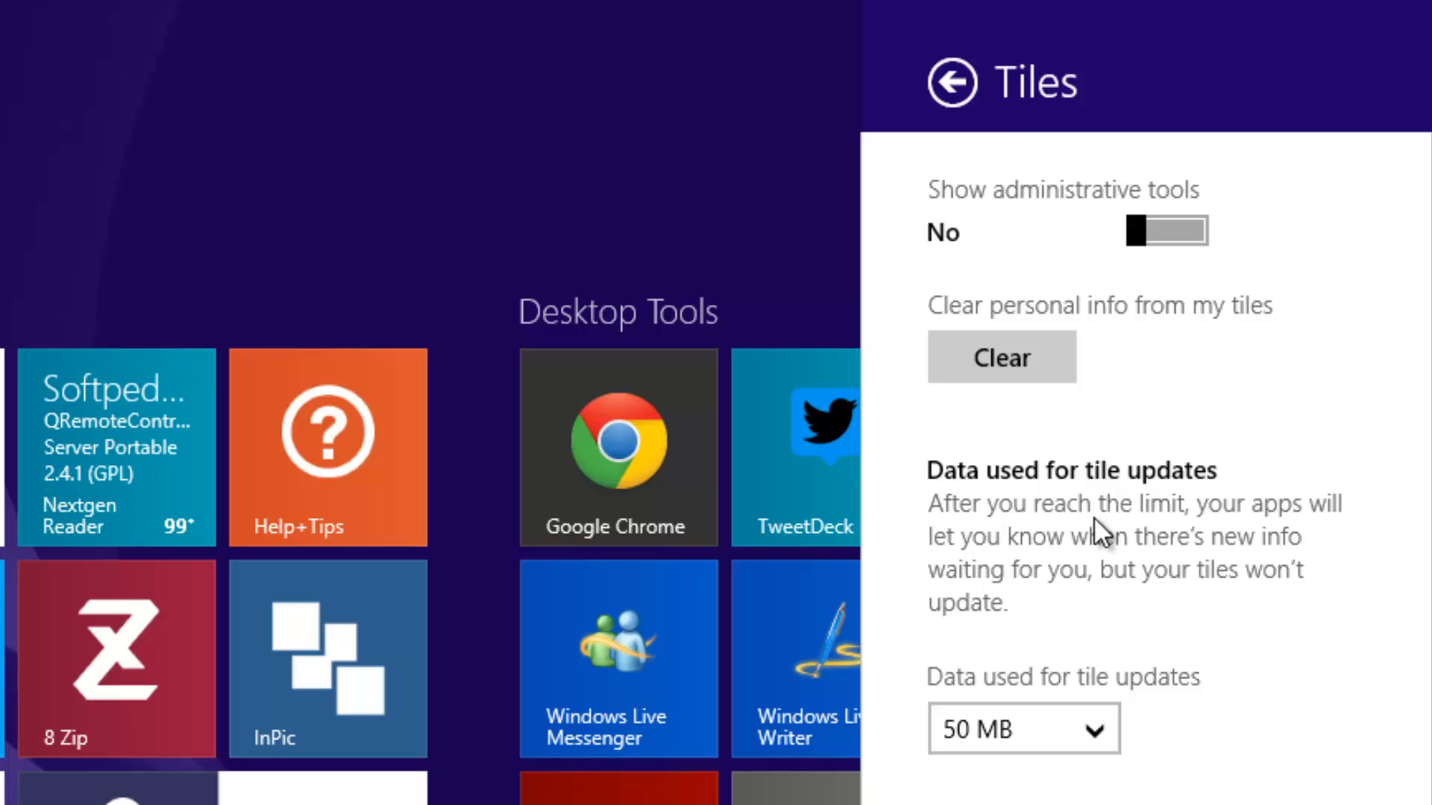
mouse_move(1091, 553)
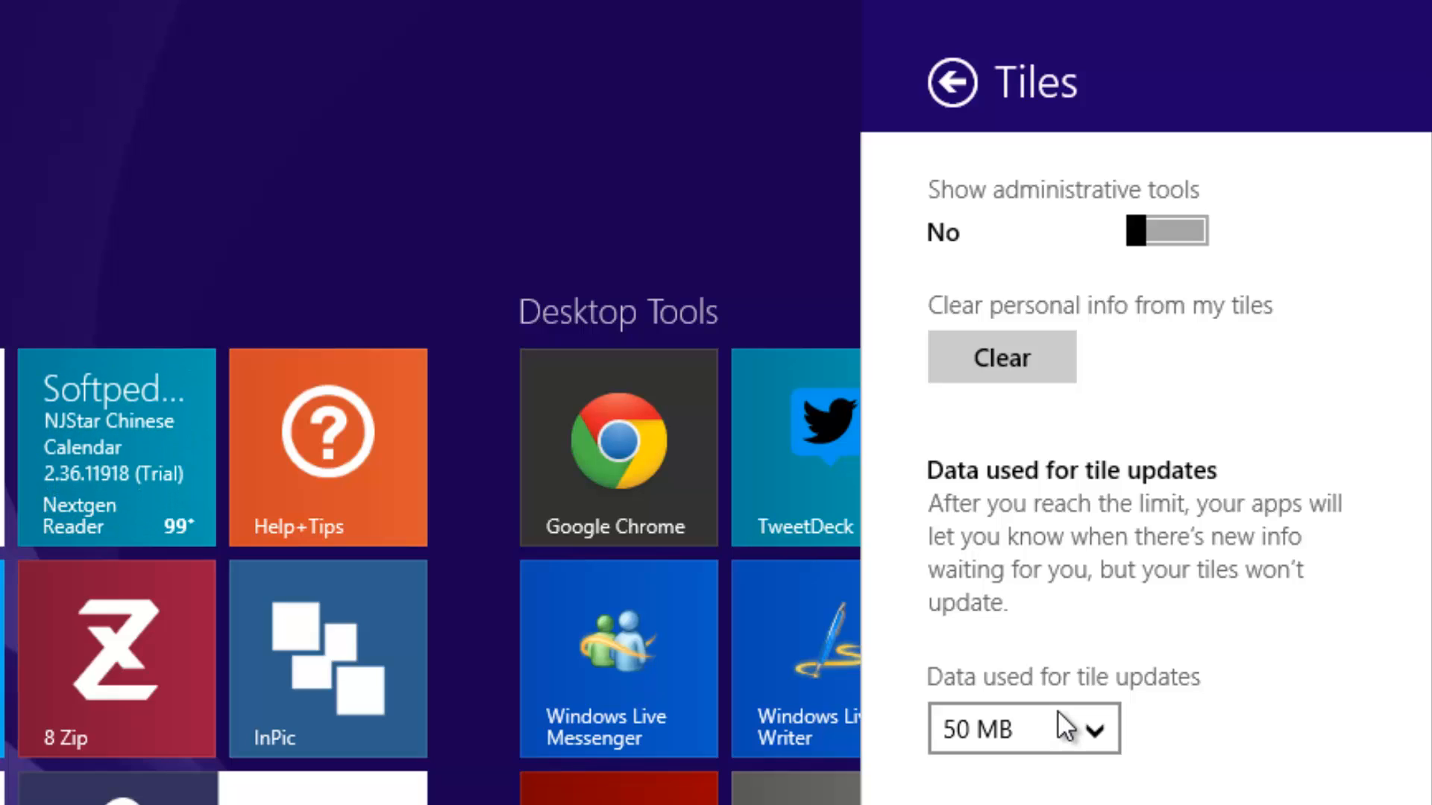
click(1022, 728)
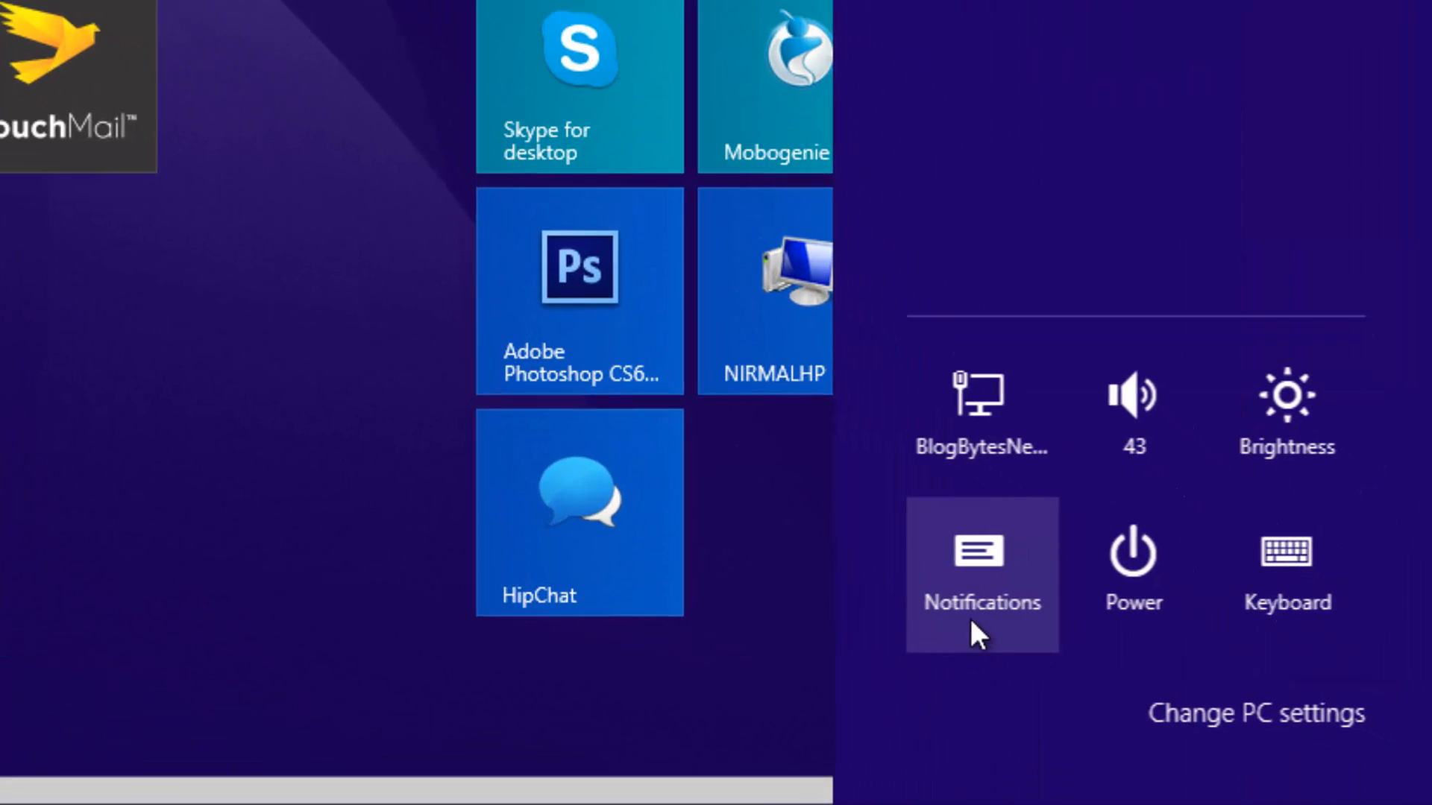
mouse_move(995, 585)
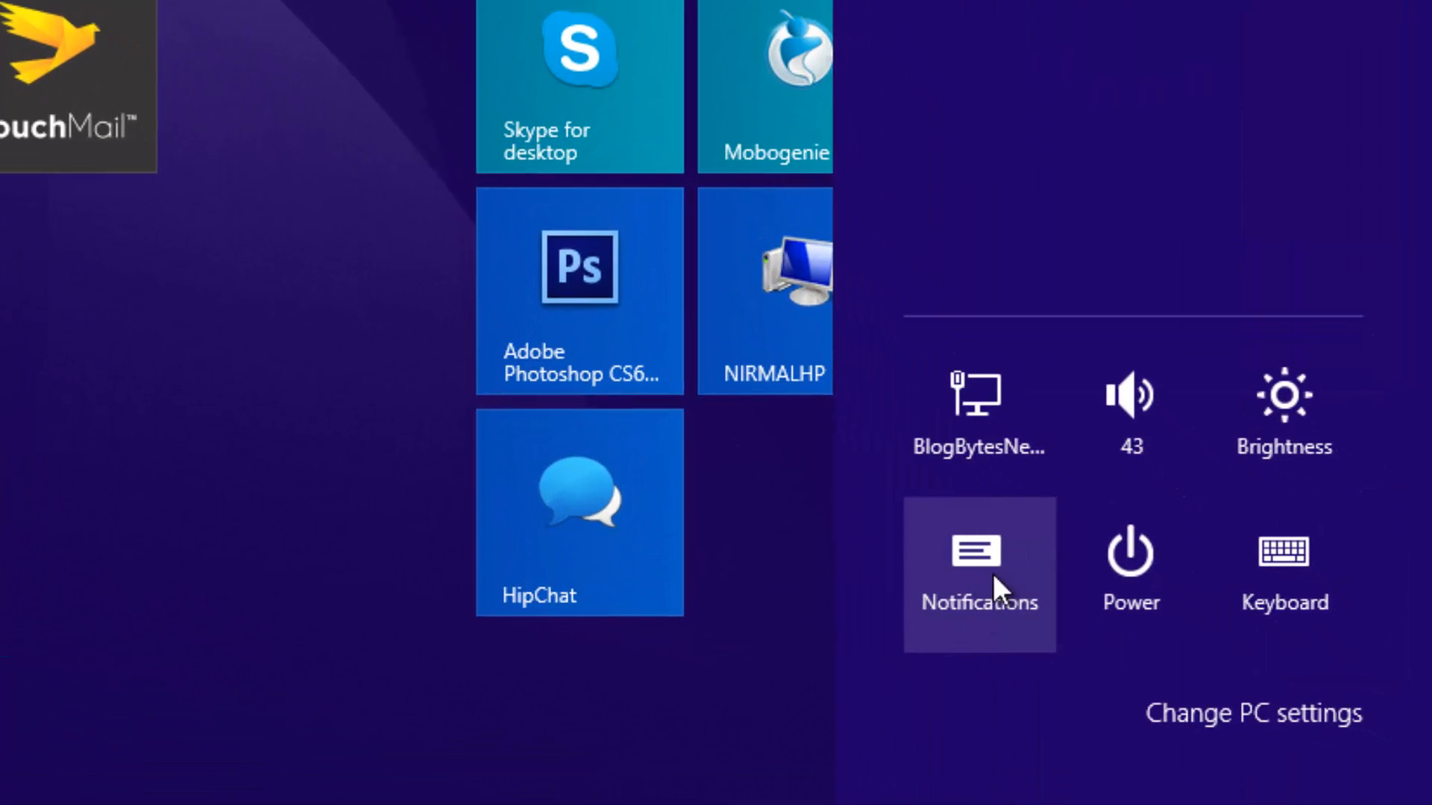
Open Notifications to show the hide for 8, 3 or 1 hours options.
click(978, 574)
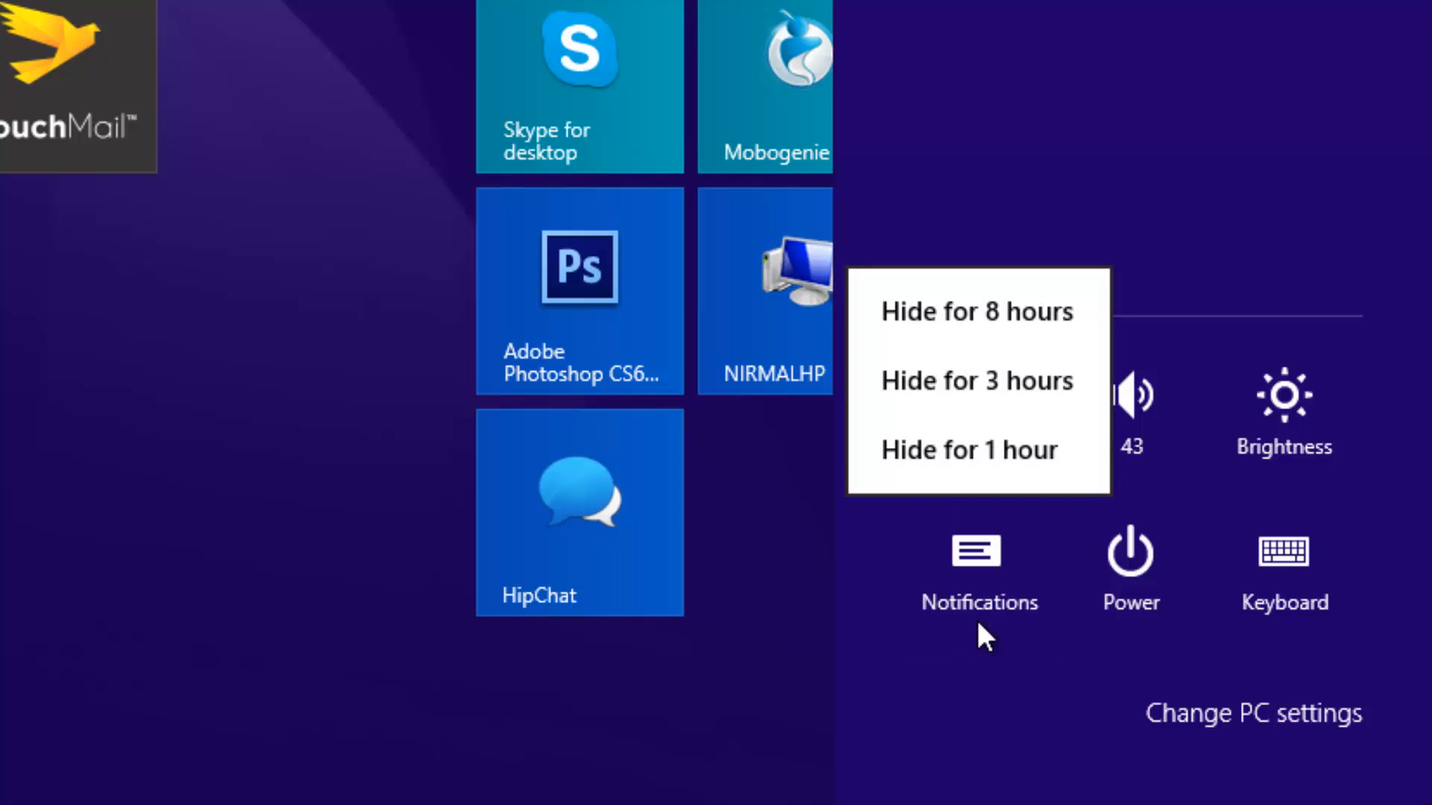
mouse_move(977, 383)
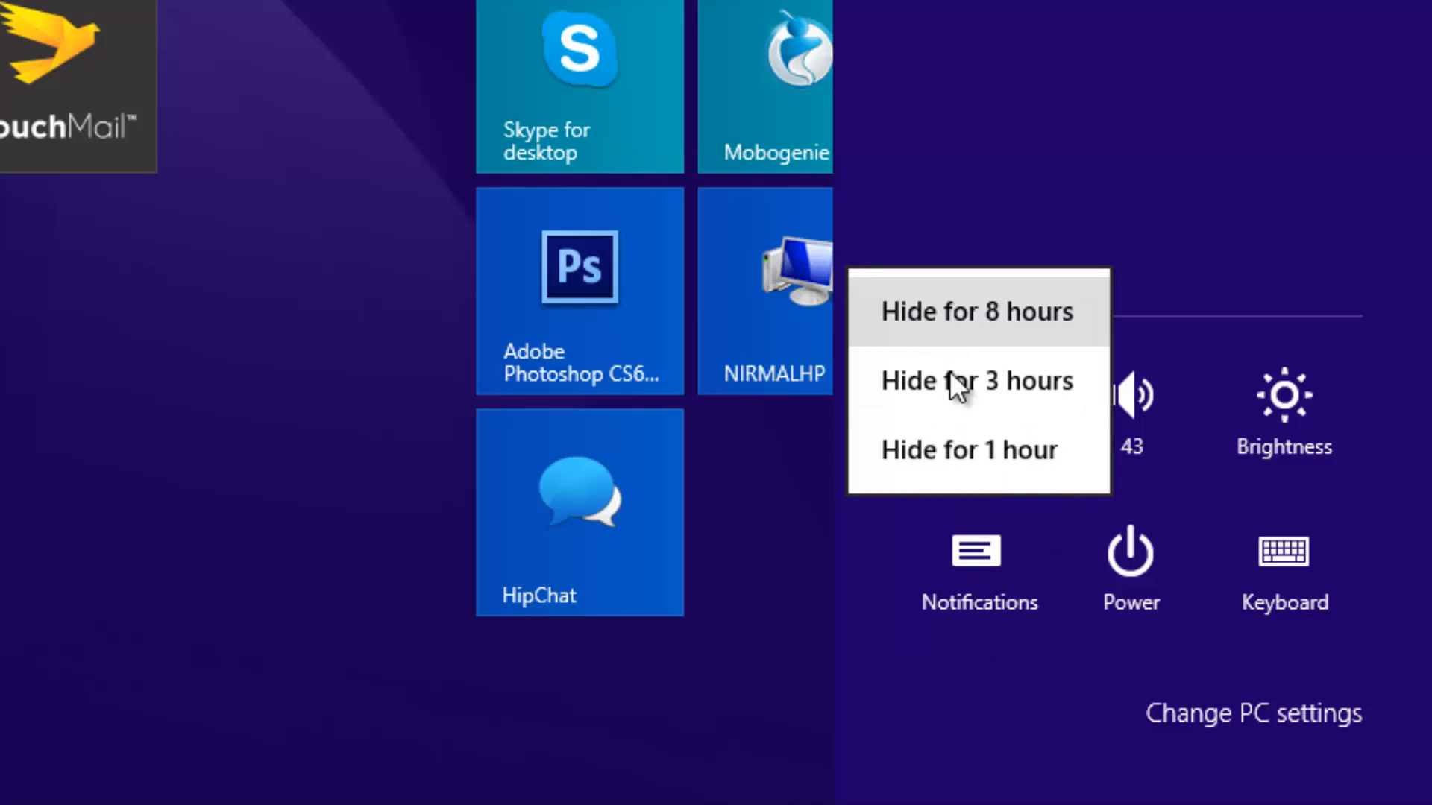
mouse_move(969, 449)
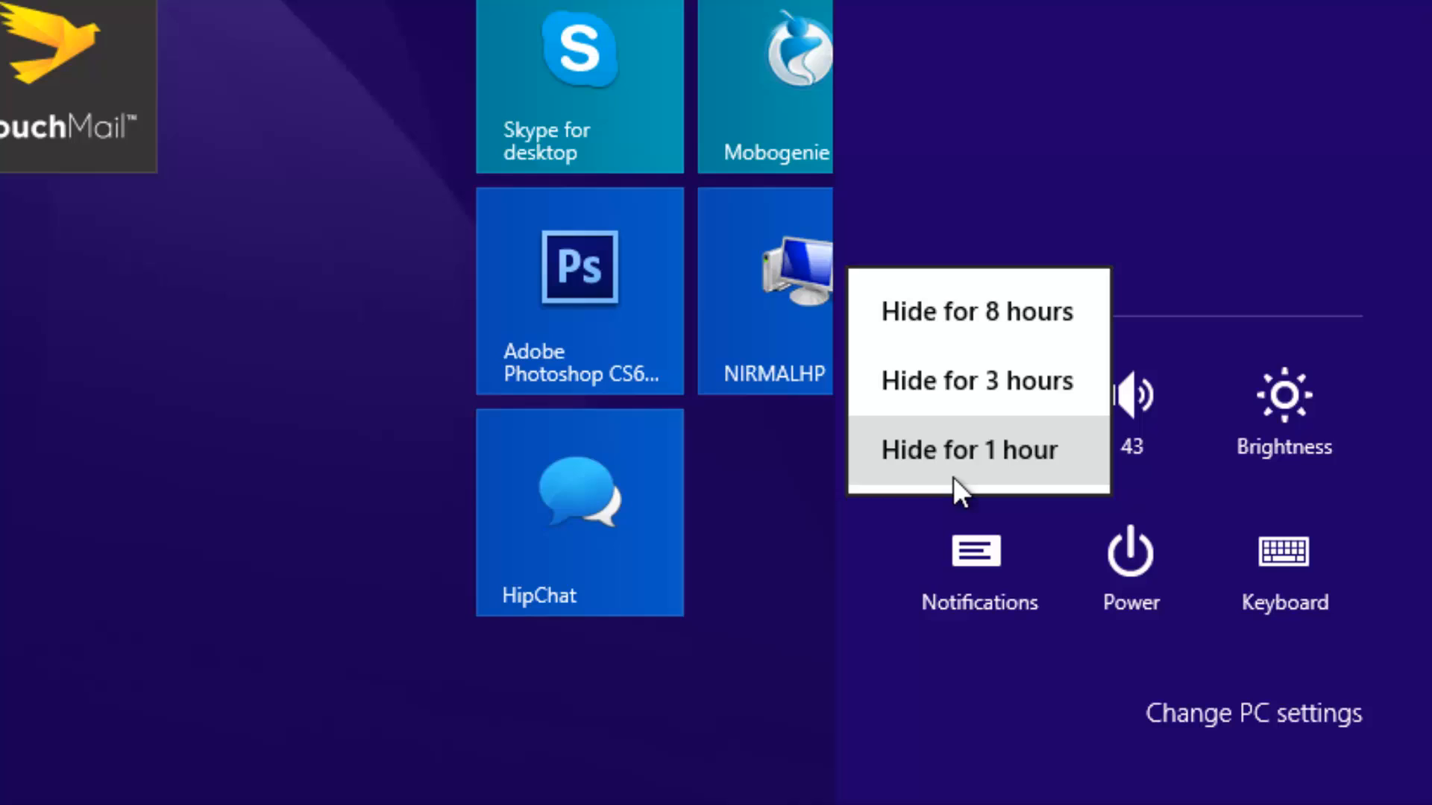
mouse_move(943, 700)
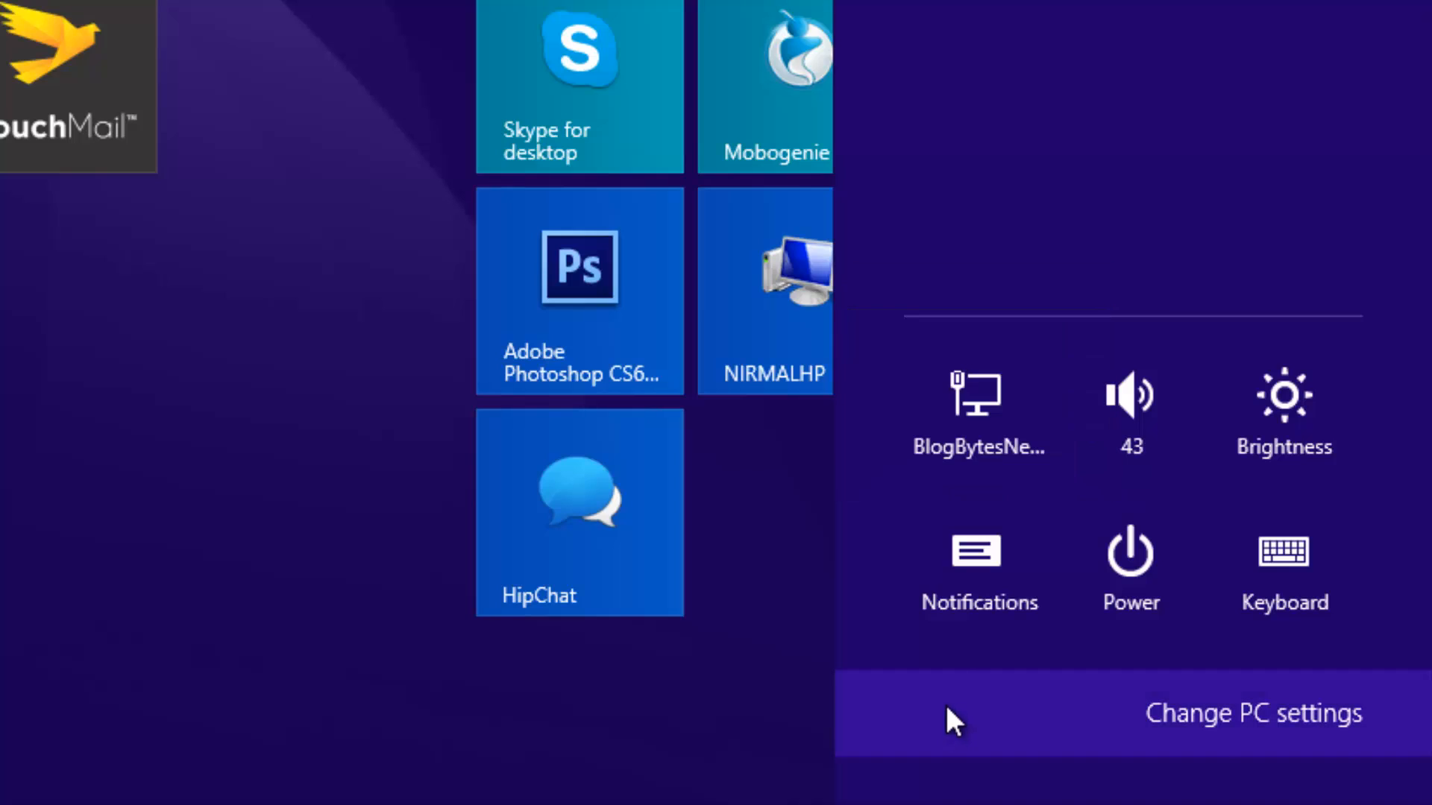
mouse_move(928, 142)
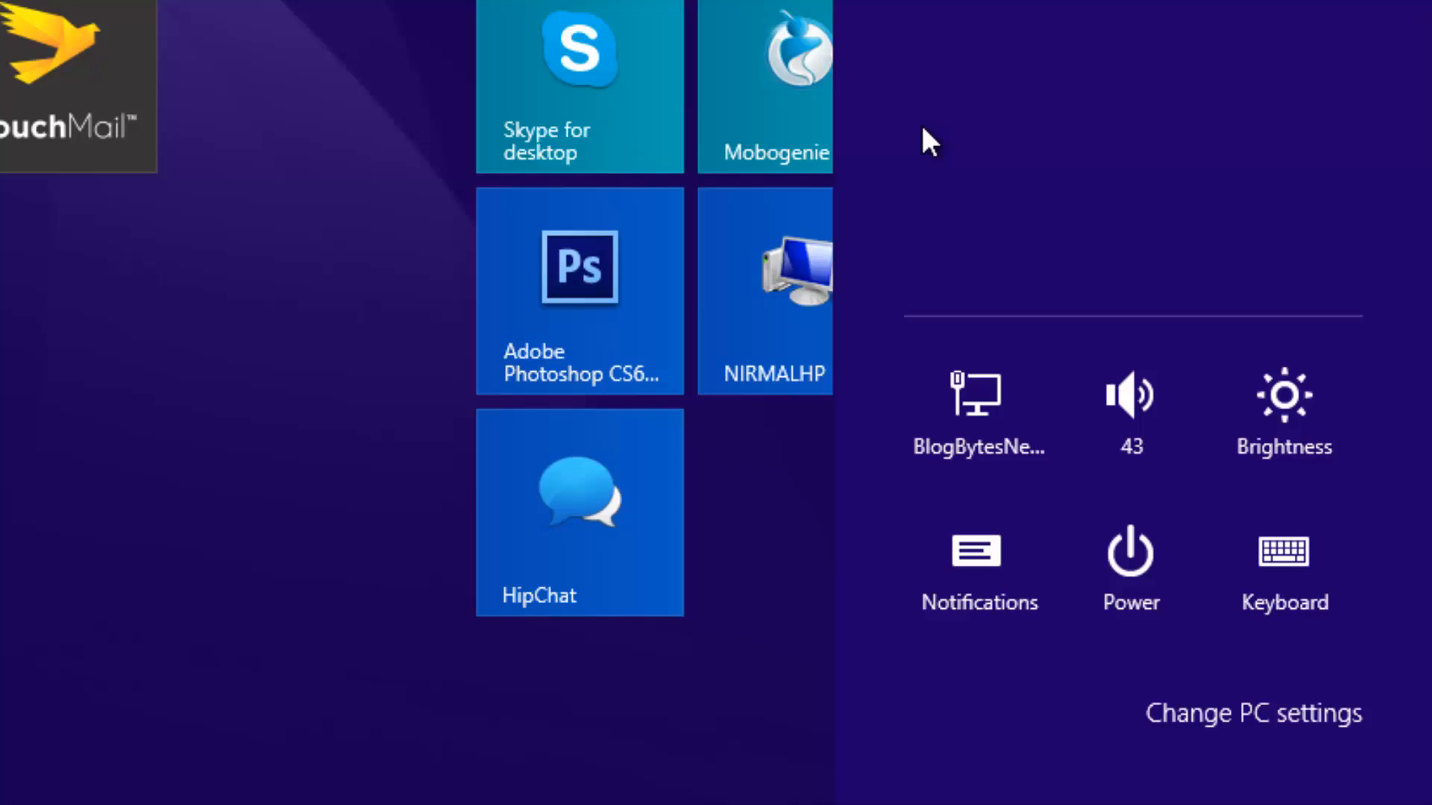
mouse_move(532, 217)
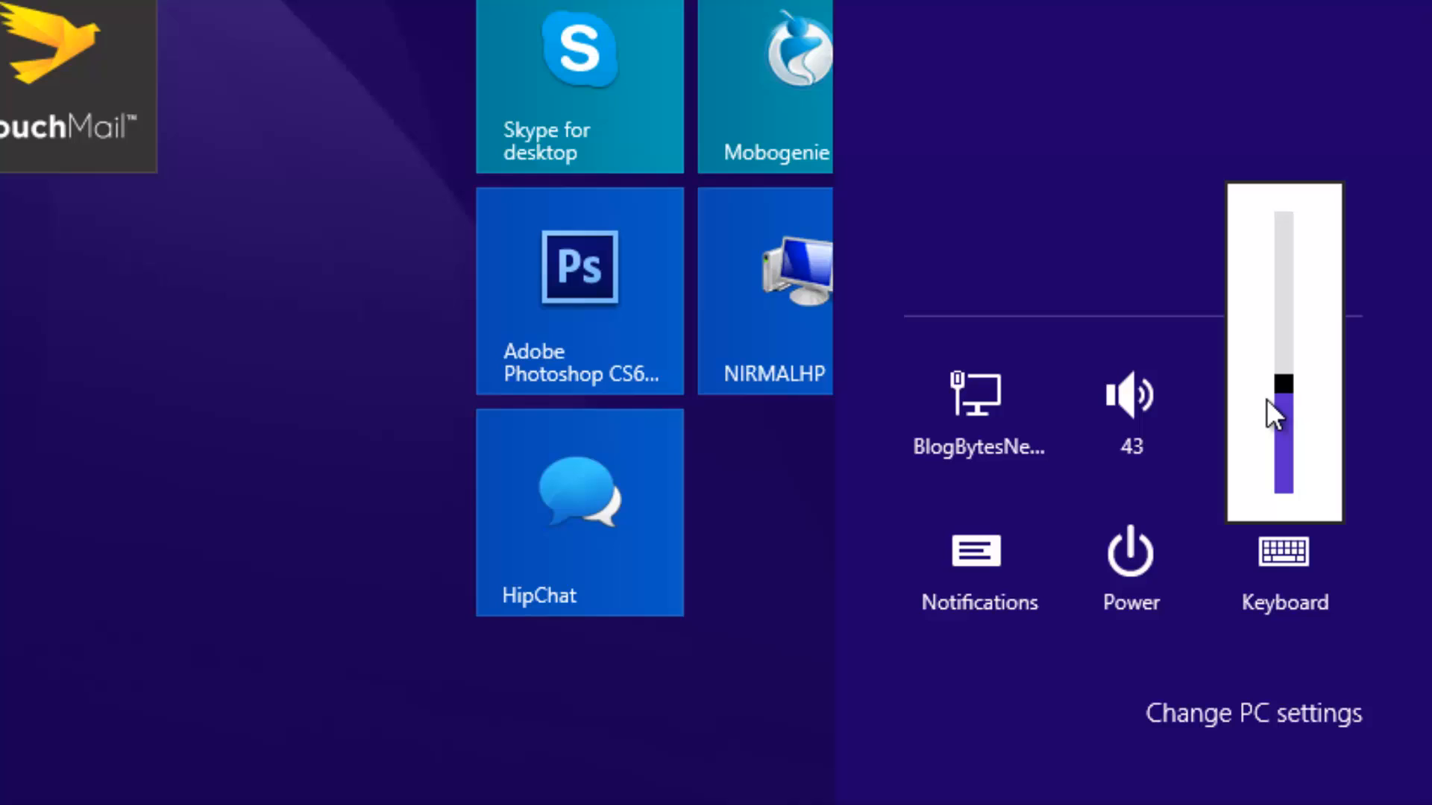
mouse_move(1164, 544)
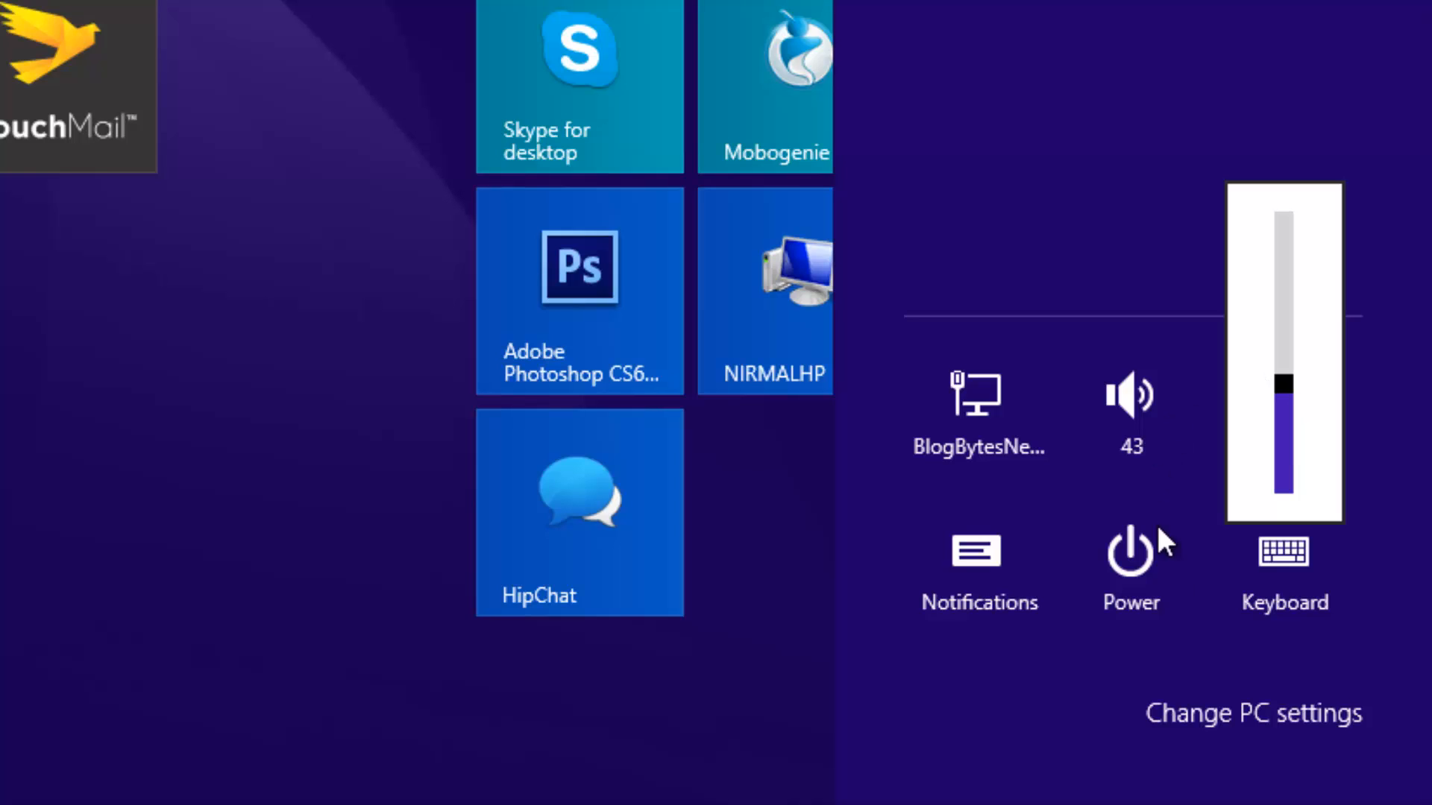
mouse_move(409, 784)
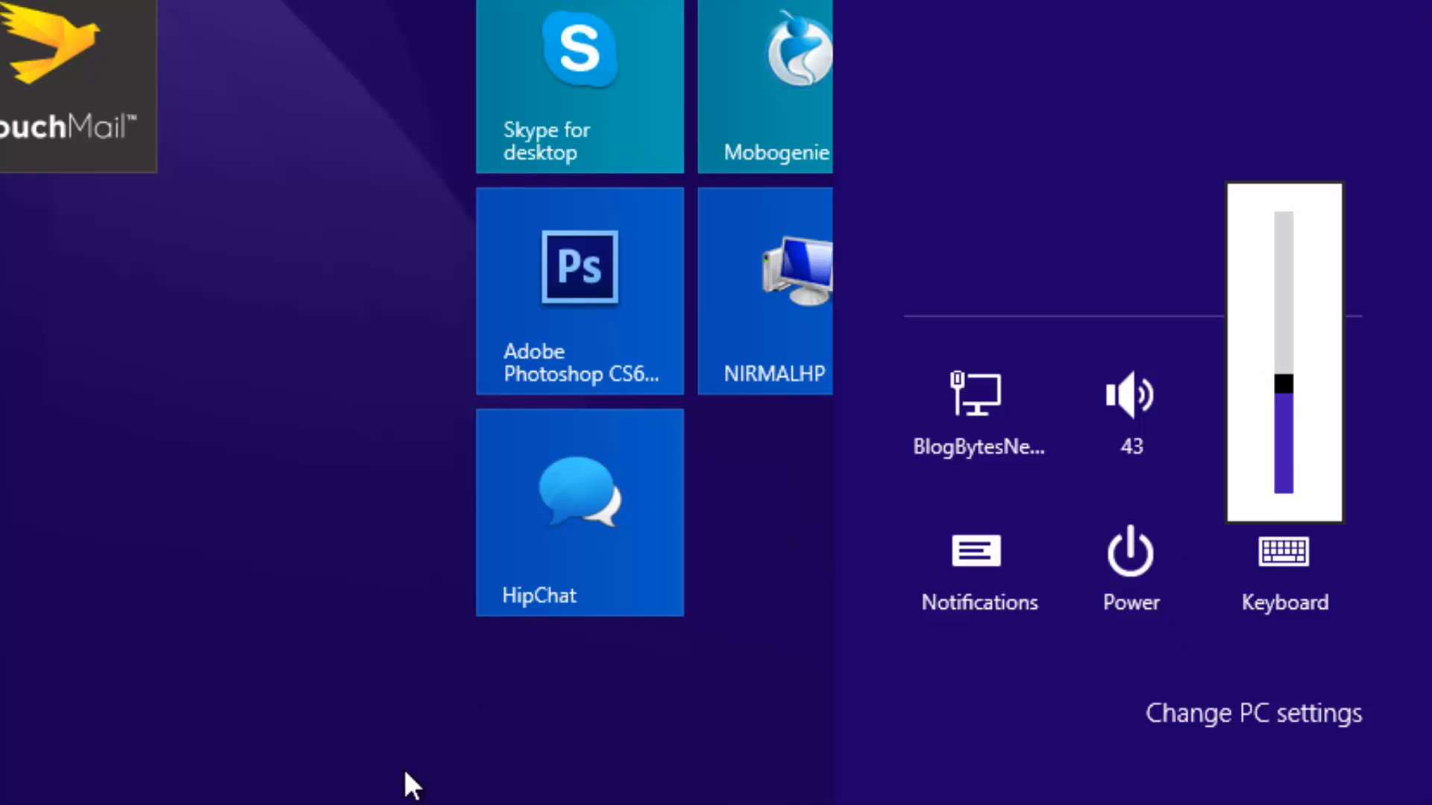
Scroll the Start screen to show the Core Apps, Metro Apps, Desktop Tools and Office 2013 groups.
scroll(left, 3)
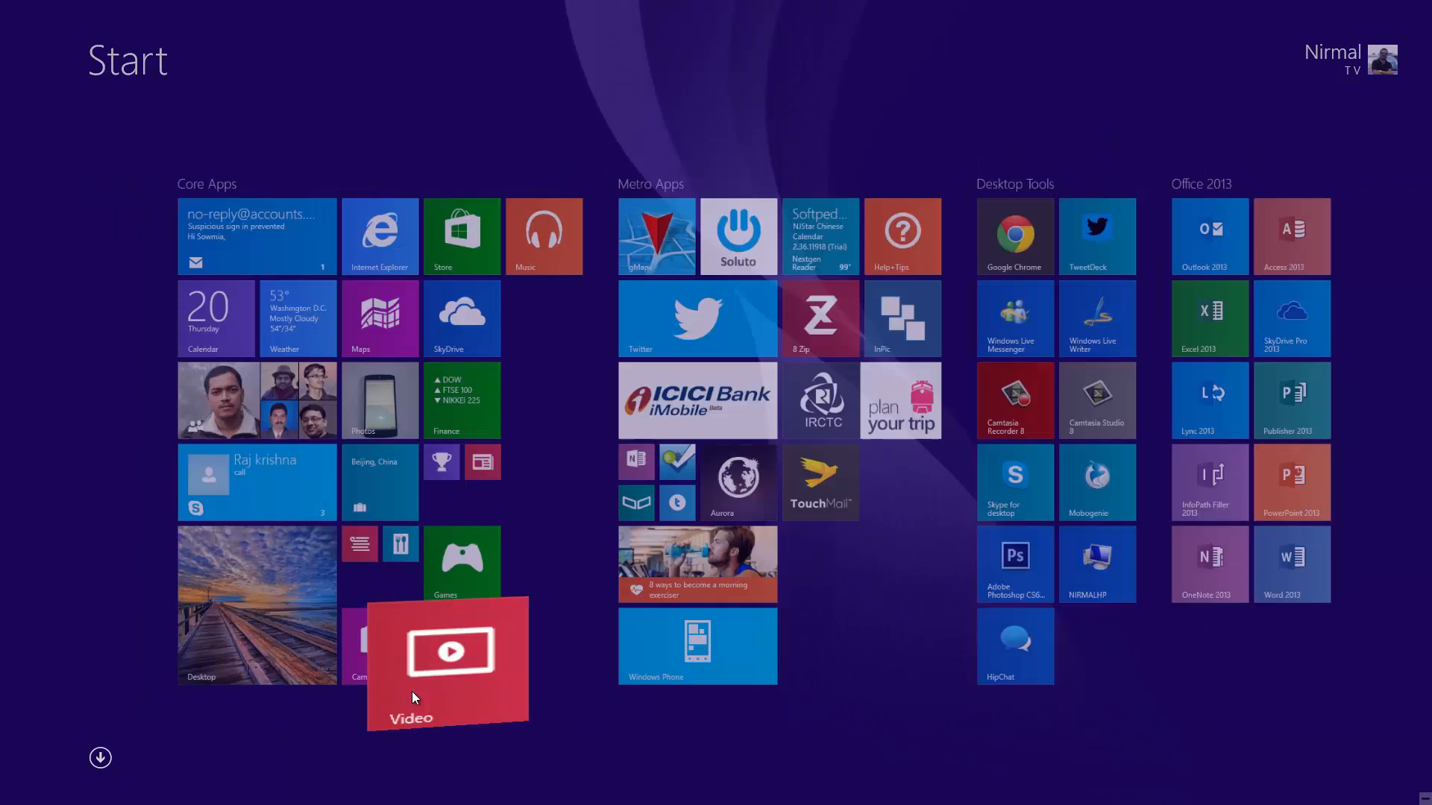
Switch to the Games app, dismiss its sign-in prompt, and drag it down to close.
click(447, 655)
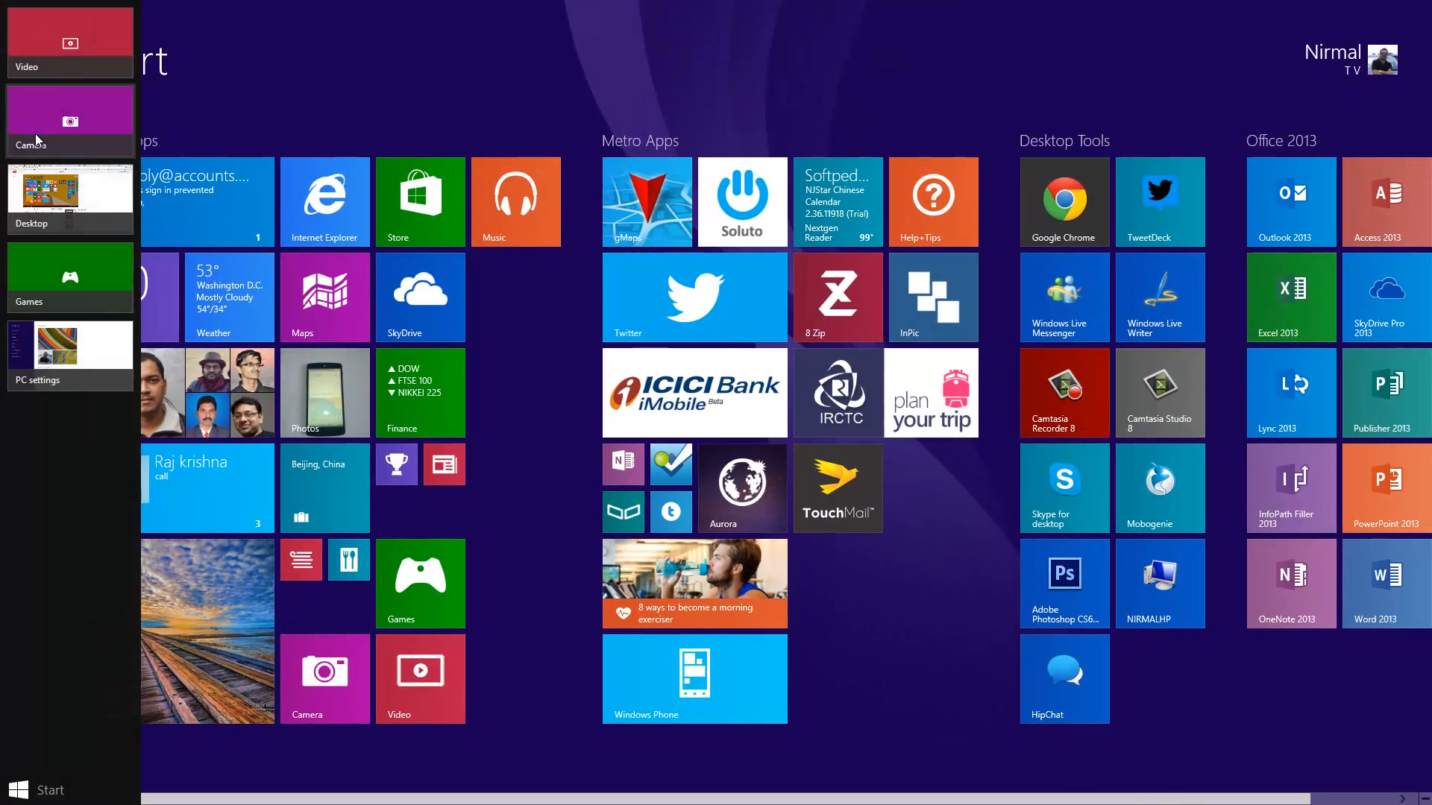
click(419, 582)
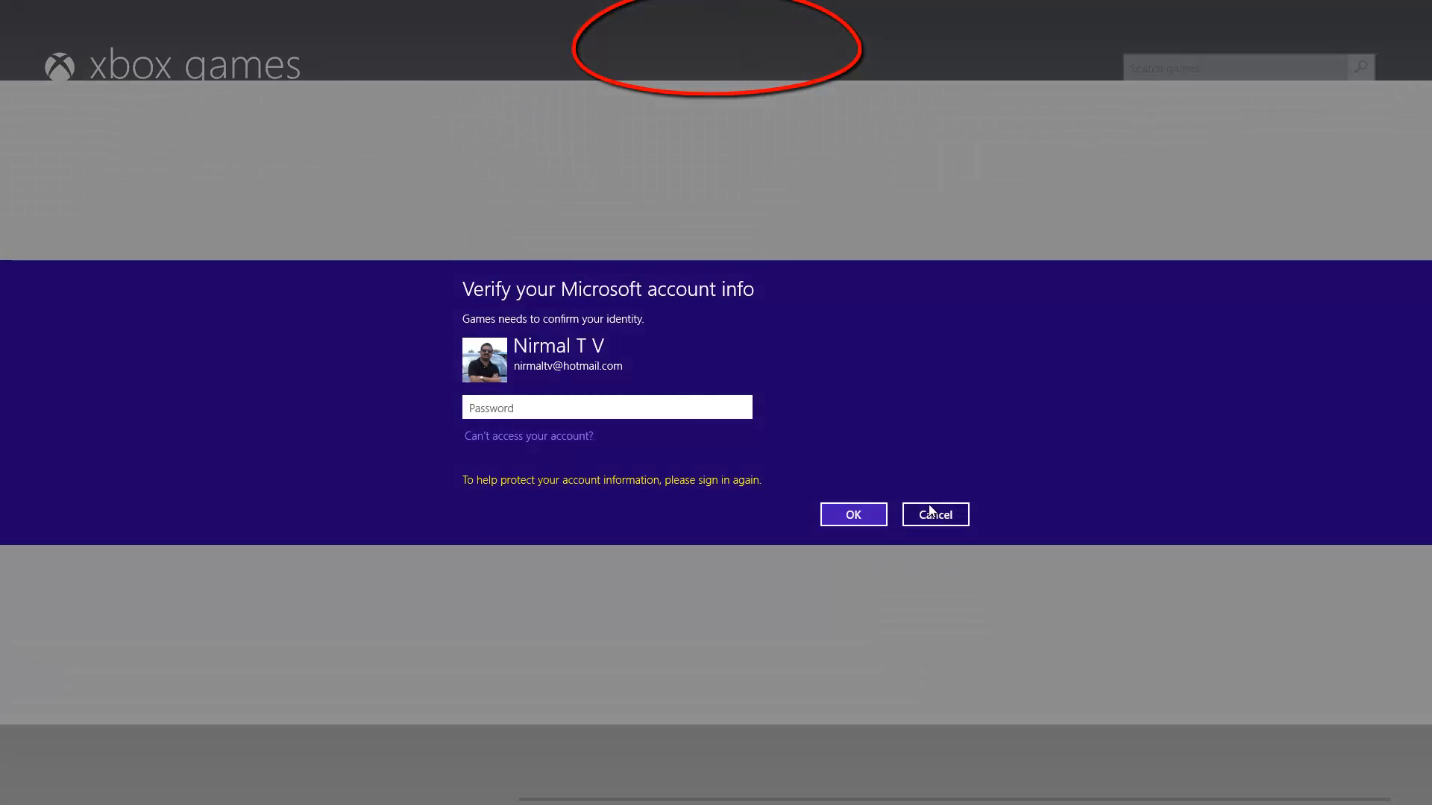
click(933, 513)
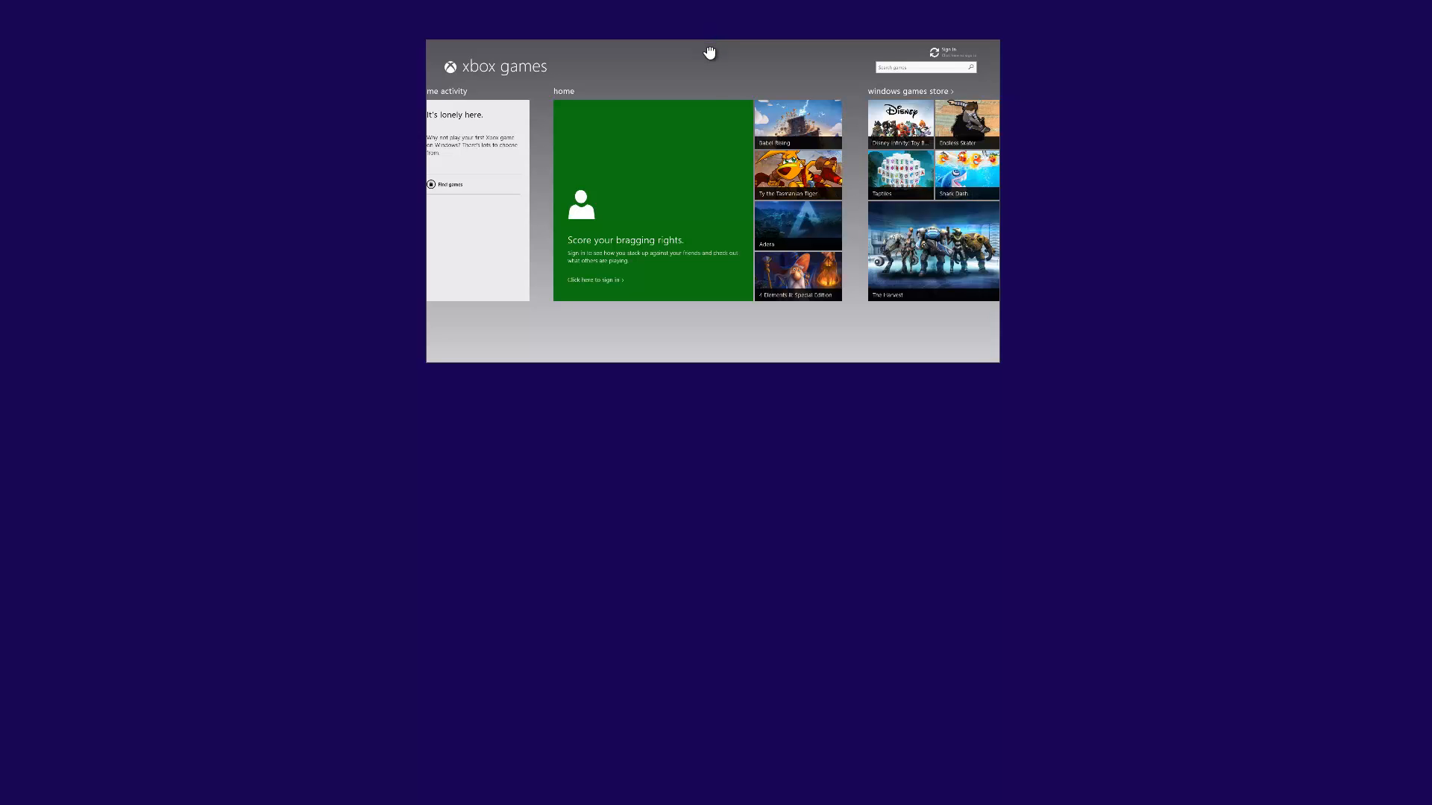
drag(709, 52, 726, 687)
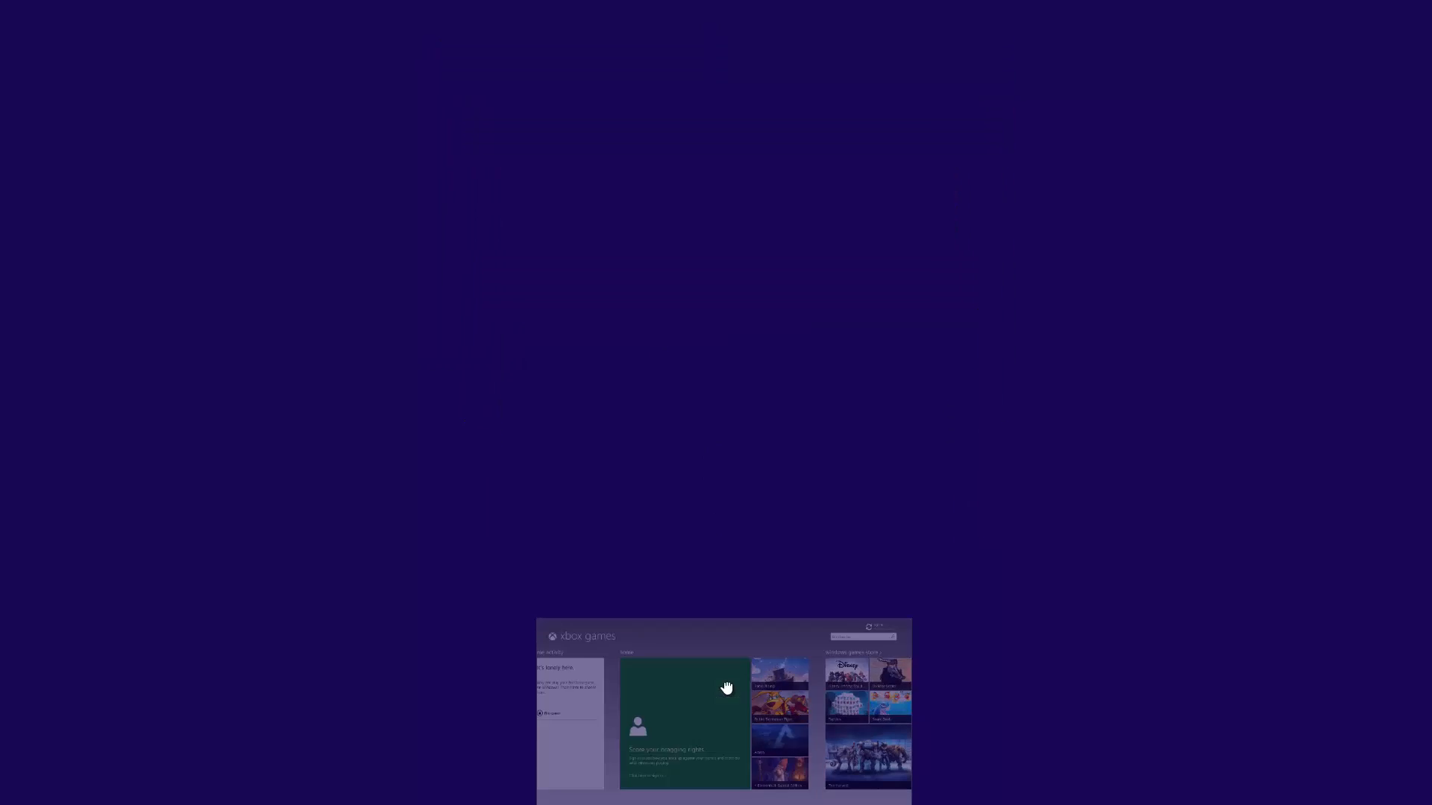